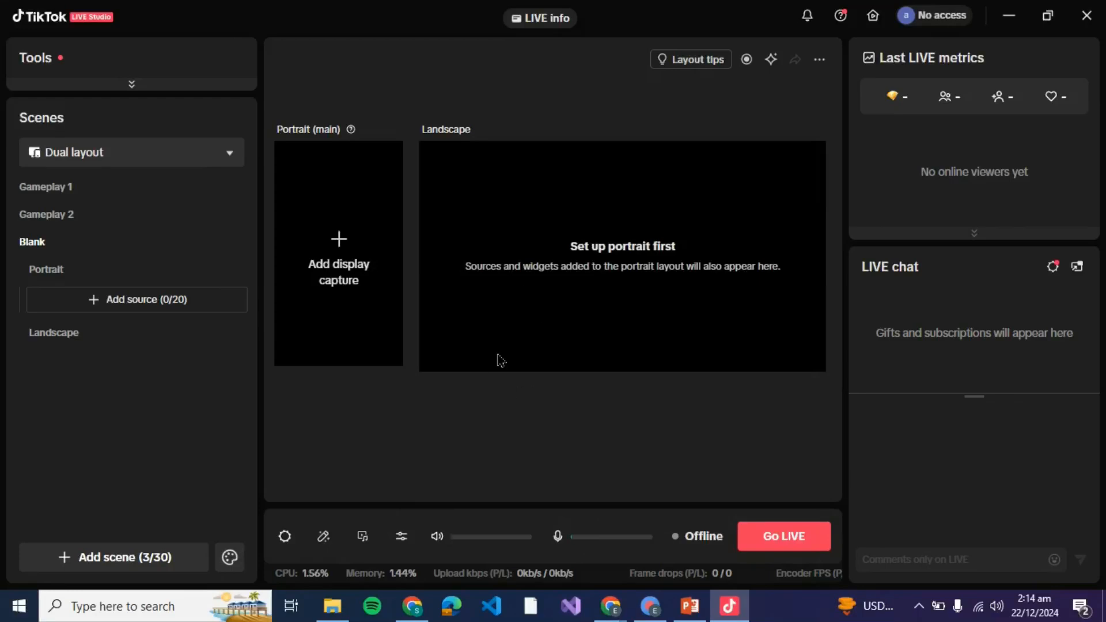
{"action": "mouse_move", "coordinate": [434, 393]}
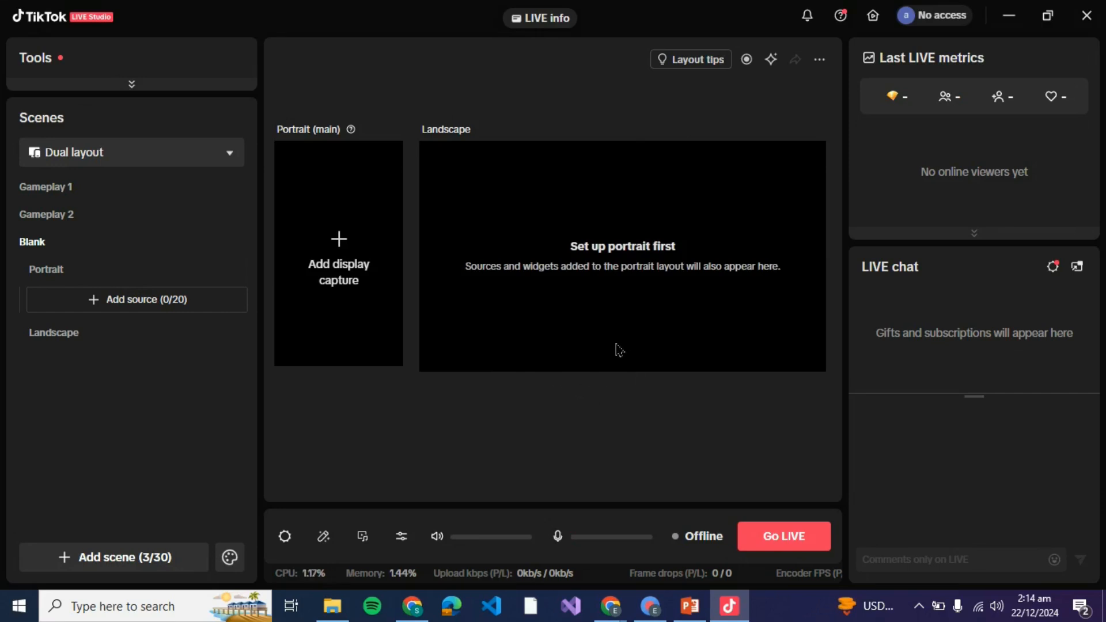
{"action": "mouse_move", "coordinate": [579, 365]}
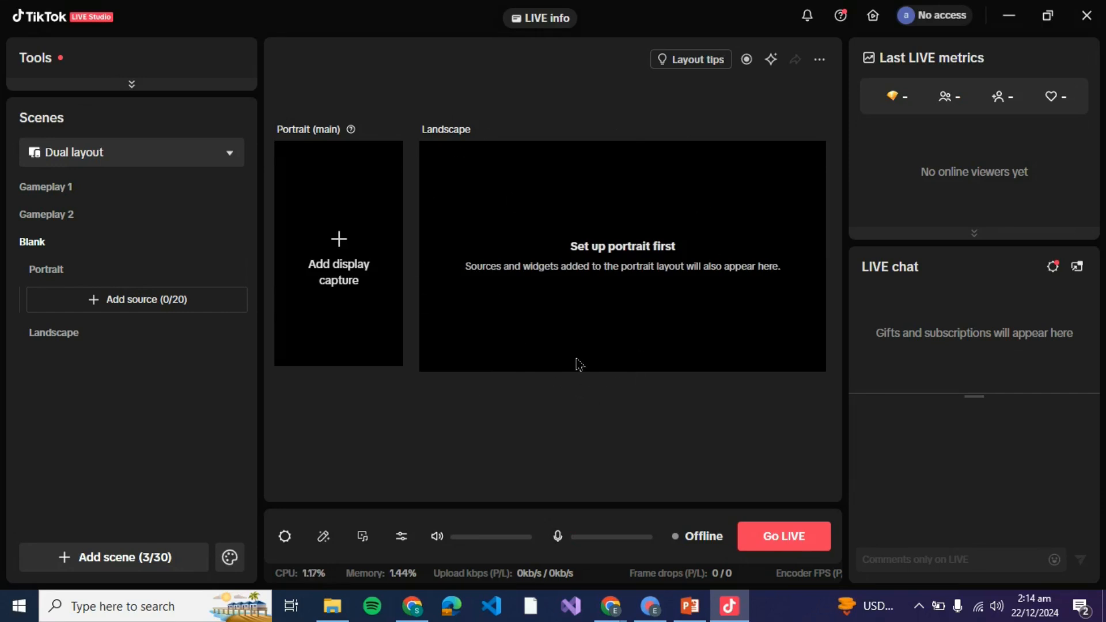
{"action": "mouse_move", "coordinate": [117, 169]}
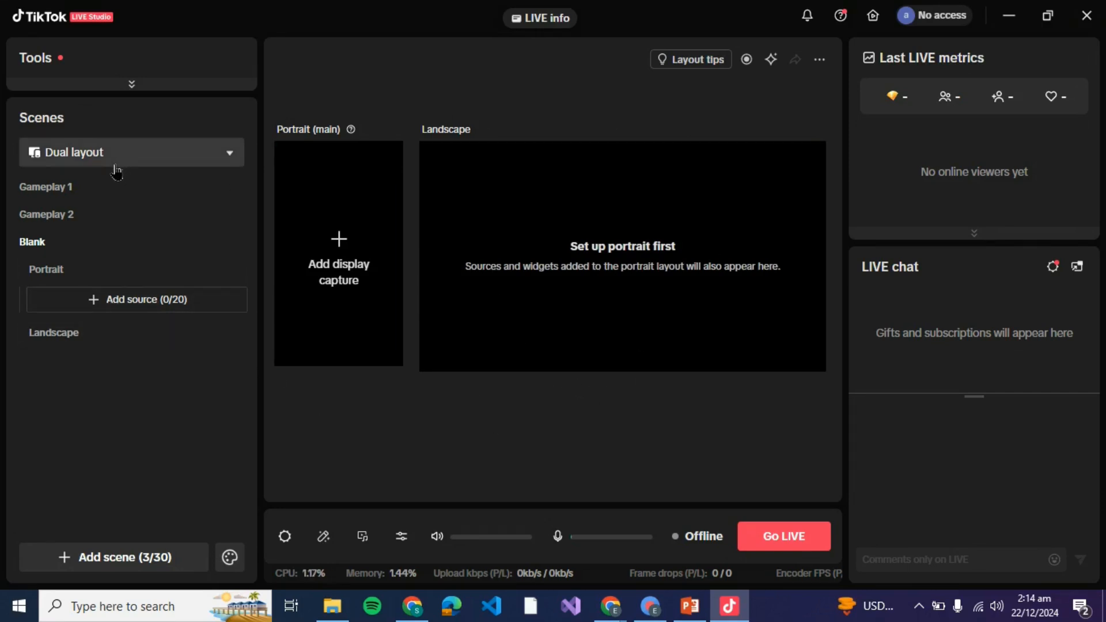
{"action": "mouse_move", "coordinate": [76, 320]}
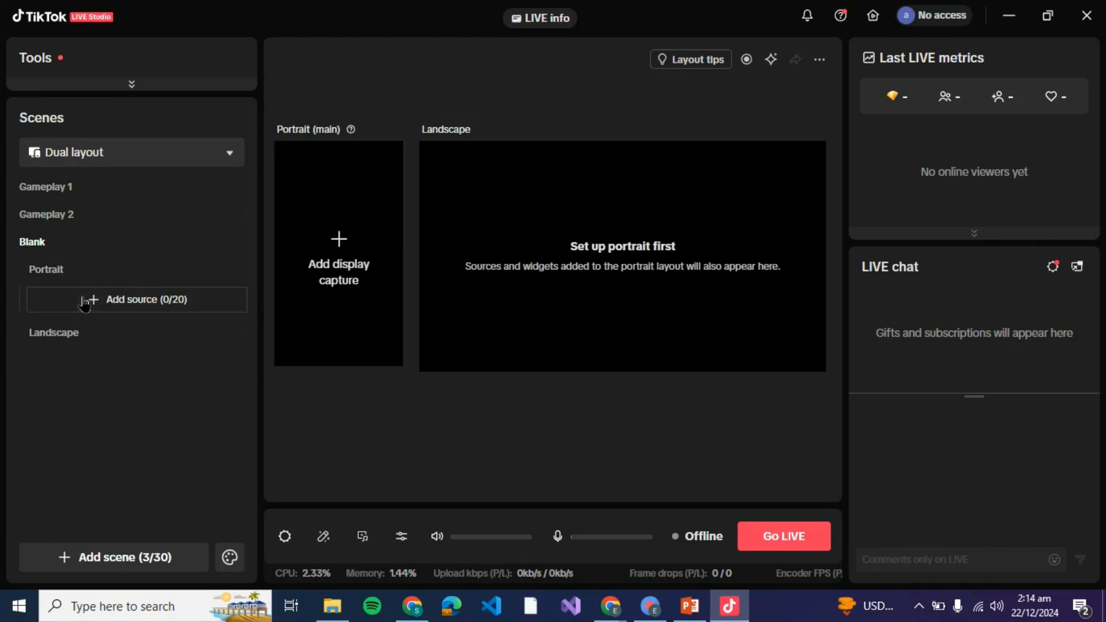
{"action": "mouse_move", "coordinate": [154, 307]}
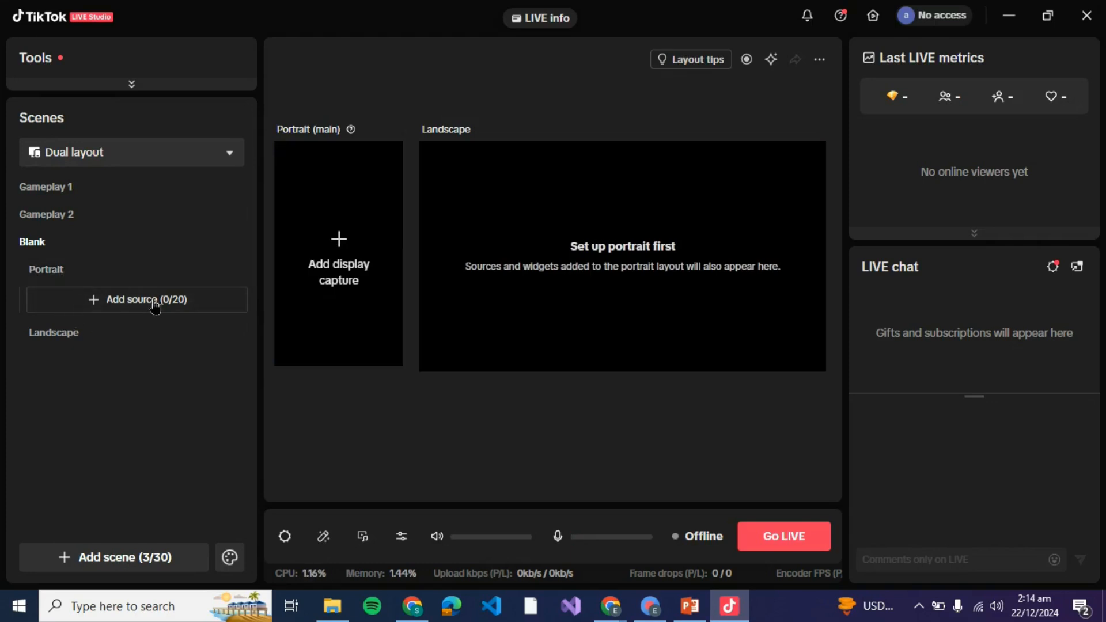
- Start adding a Portrait-layout source and choose the Text source type
{"action": "left_click", "coordinate": [136, 299]}
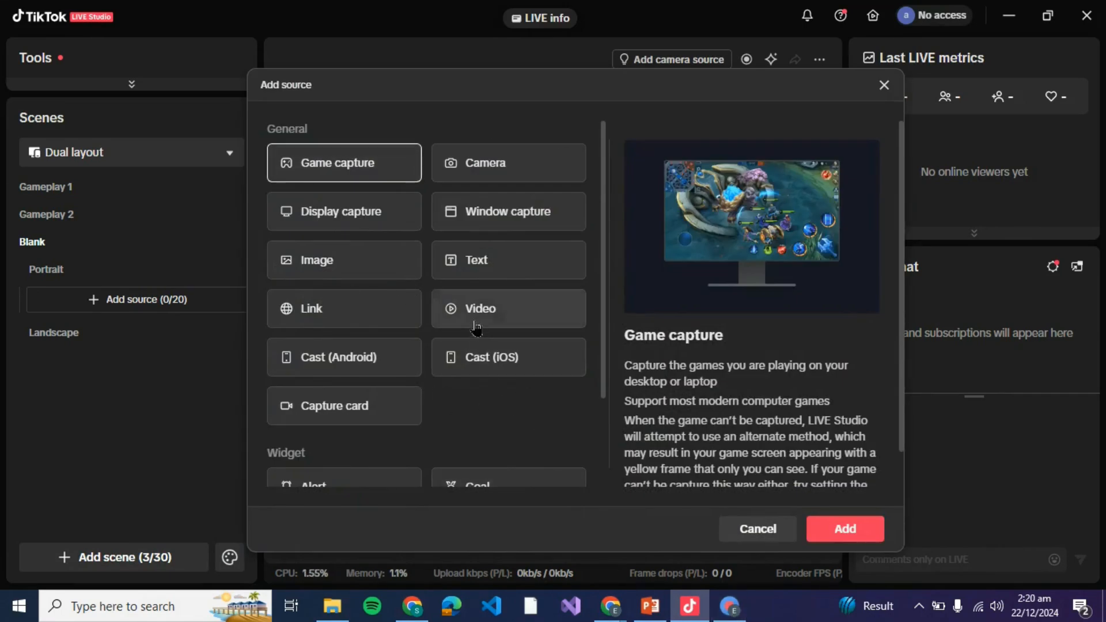
{"action": "left_click", "coordinate": [507, 260]}
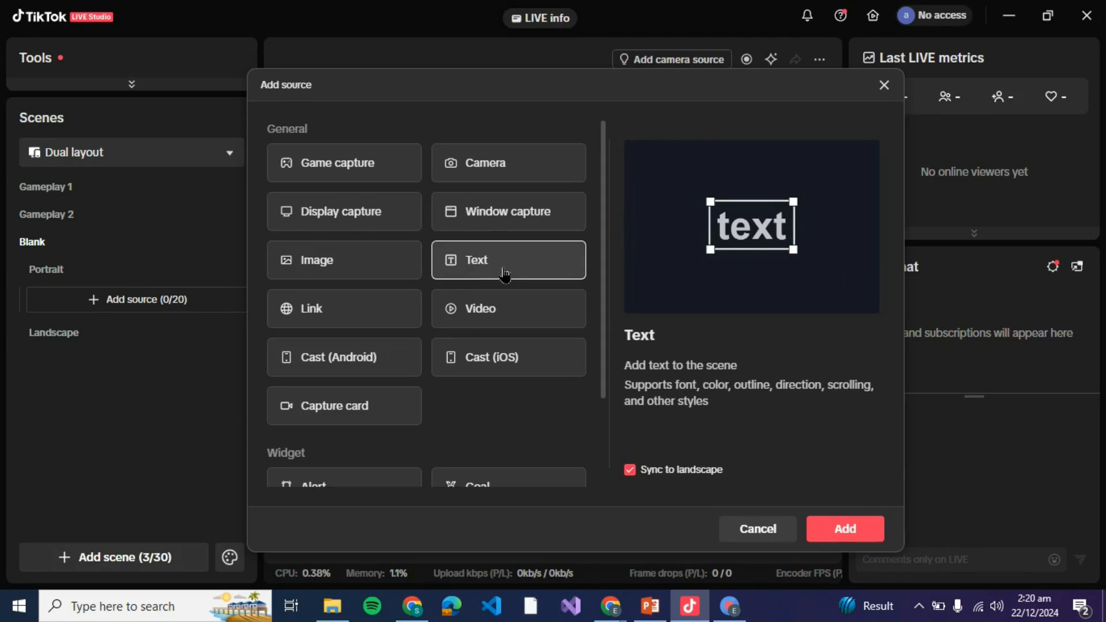
- Enter the text 57785 and apply the glowing white, cyan-edged preset
{"action": "left_click", "coordinate": [845, 529]}
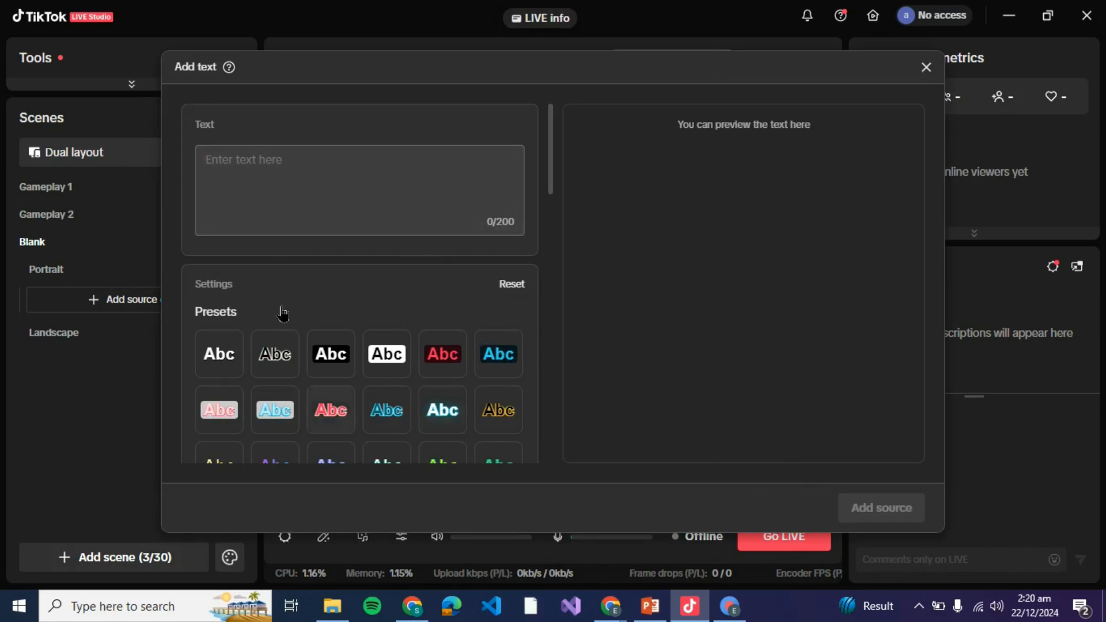
{"action": "type", "text": "577"}
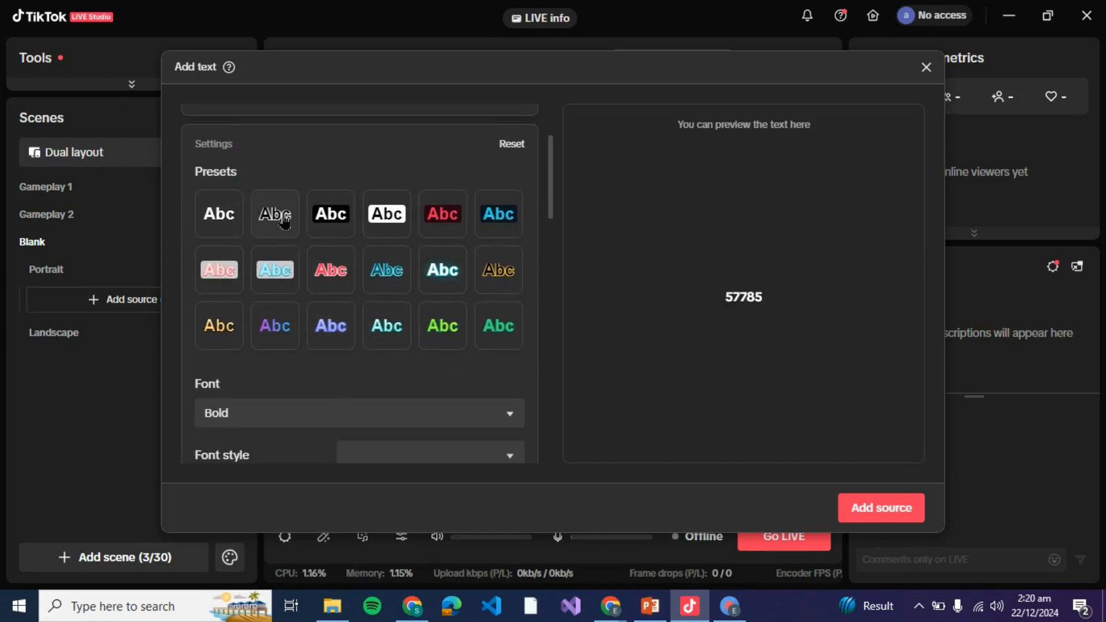
{"action": "left_click", "coordinate": [386, 214]}
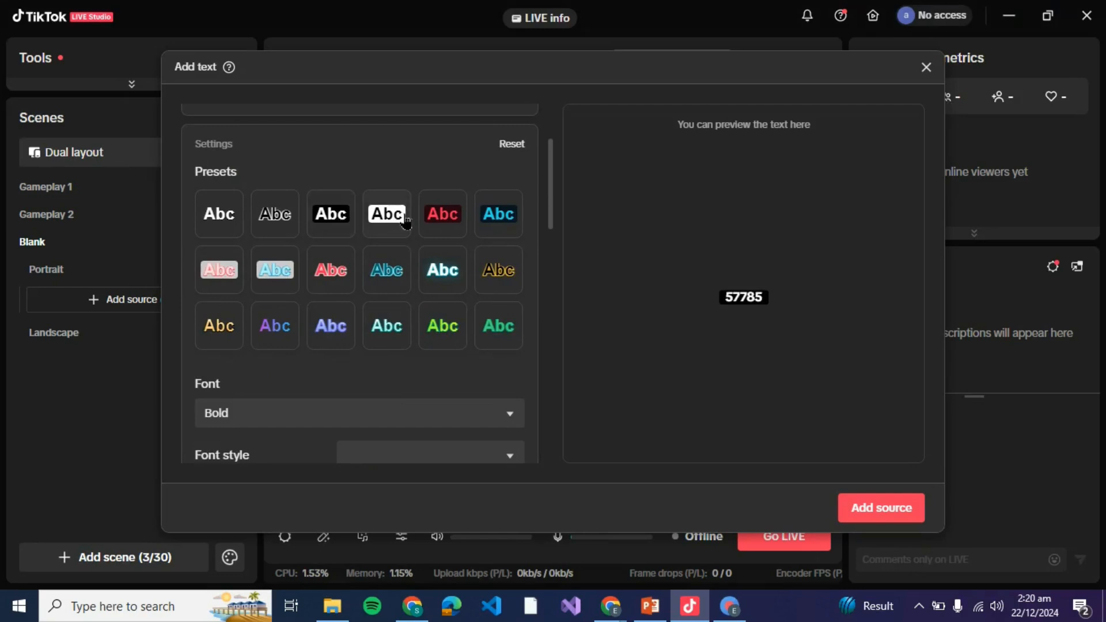
{"action": "left_click", "coordinate": [498, 214]}
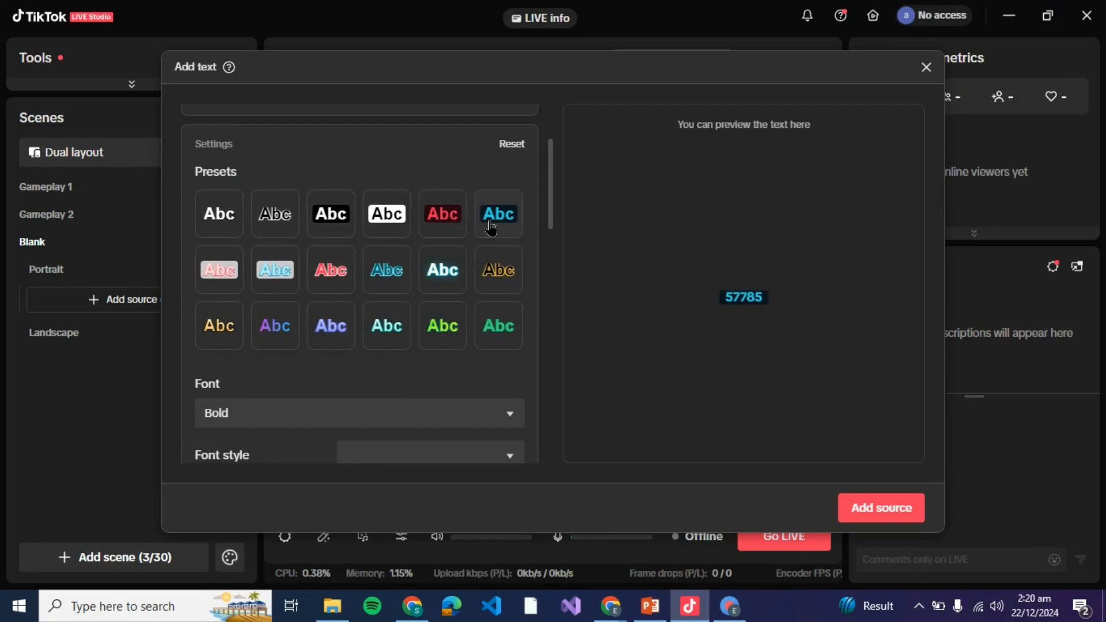
{"action": "left_click", "coordinate": [274, 270]}
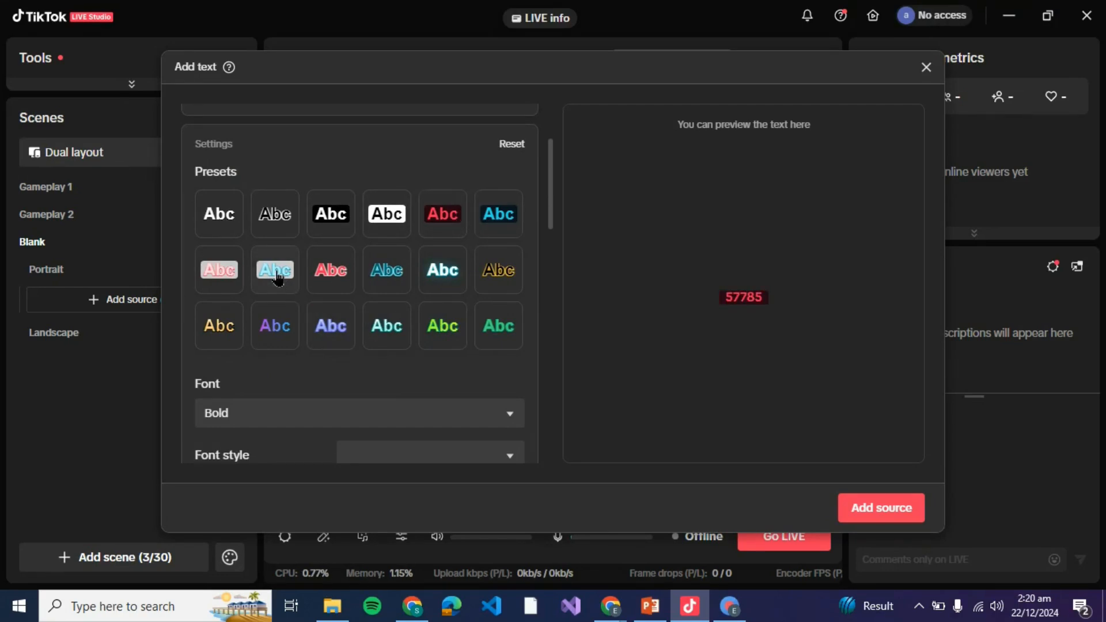
{"action": "left_click", "coordinate": [386, 270]}
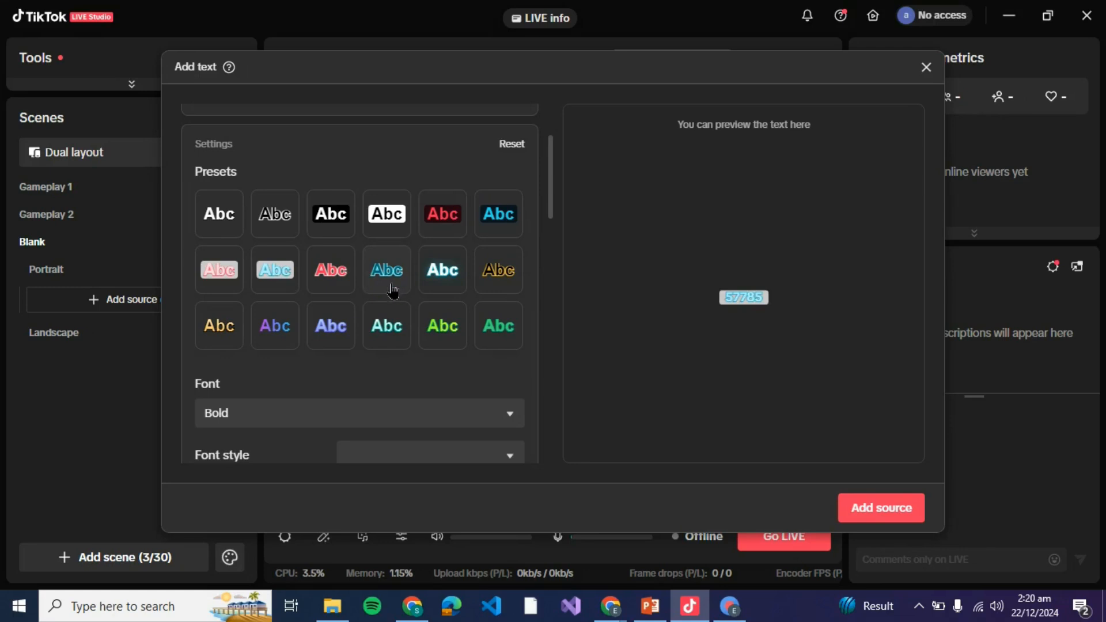
{"action": "left_click", "coordinate": [219, 326]}
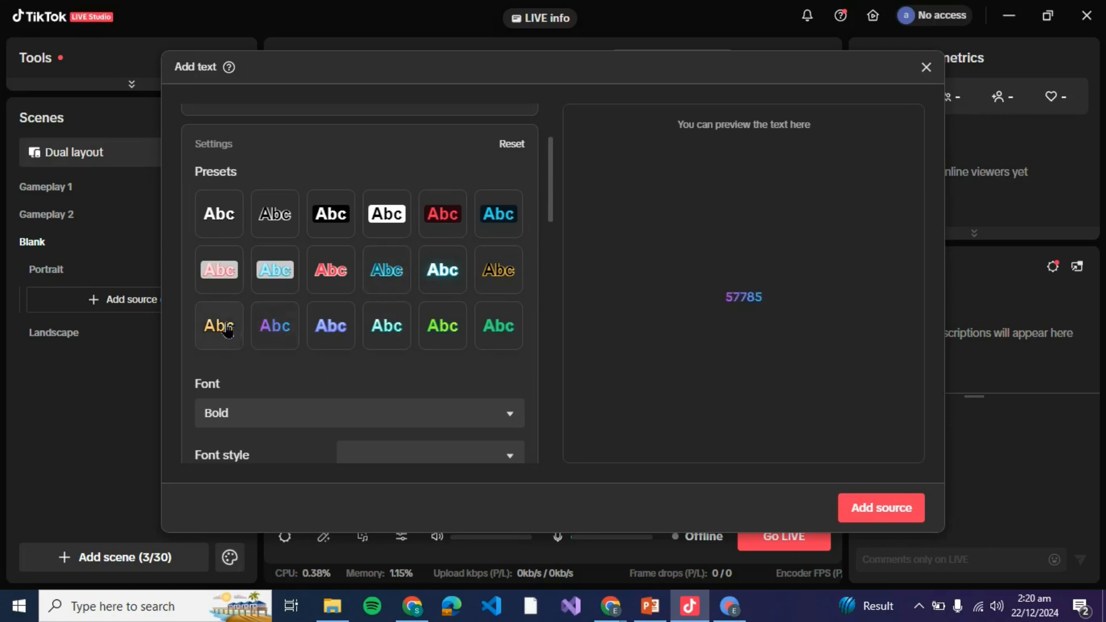
{"action": "left_click", "coordinate": [442, 270]}
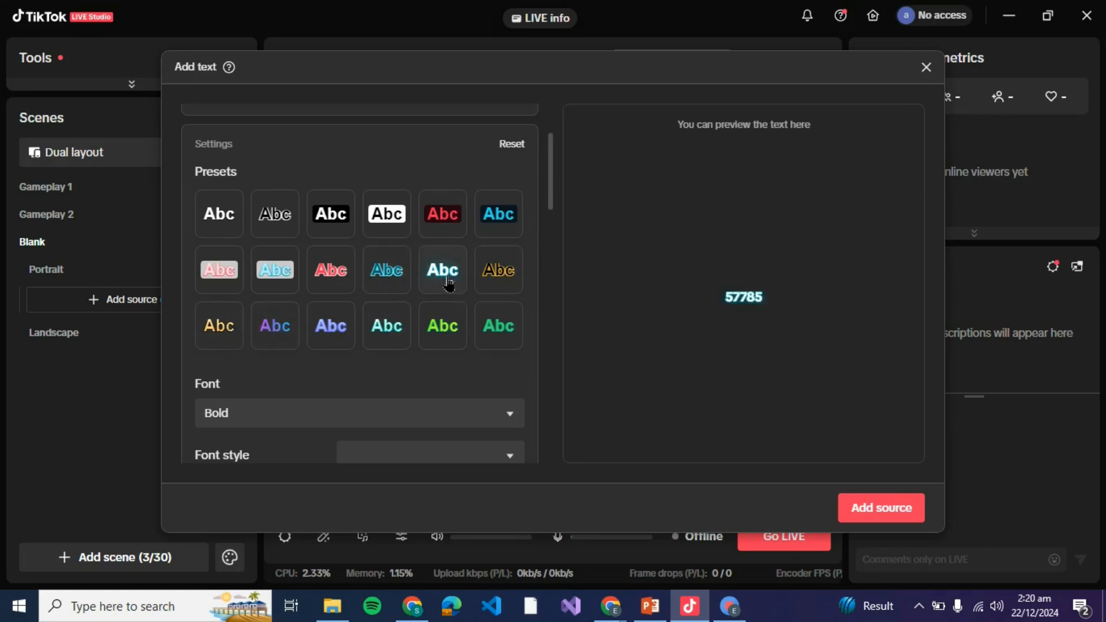
- Switch the 57785 text to the Retro font at font size 48
{"action": "scroll", "scroll_direction": "down", "scroll_amount": 3}
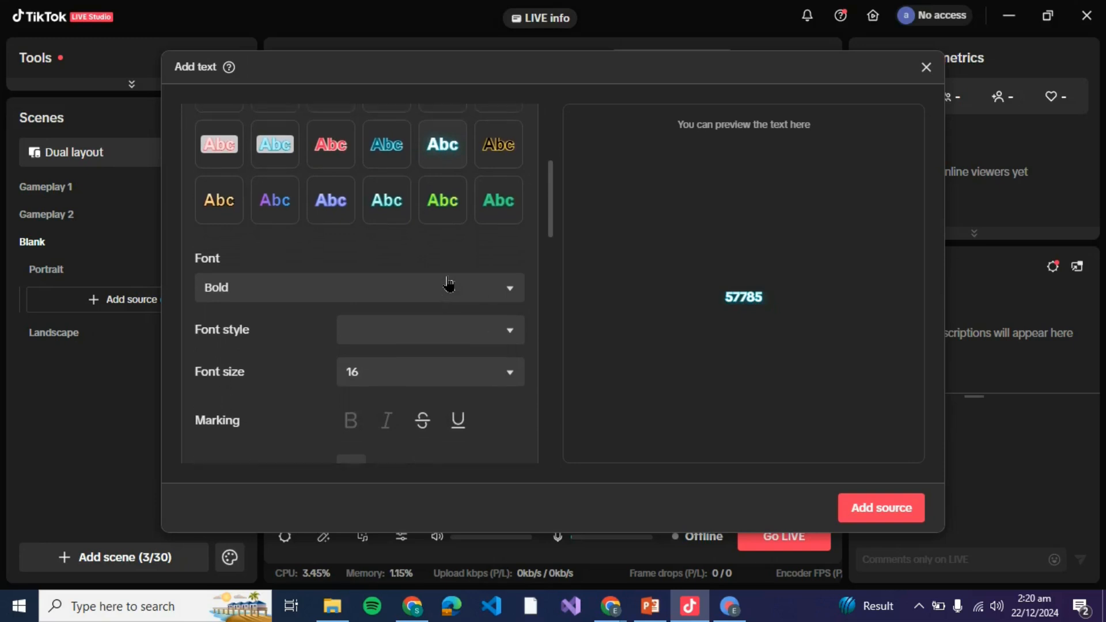
{"action": "scroll", "scroll_direction": "down", "scroll_amount": 3}
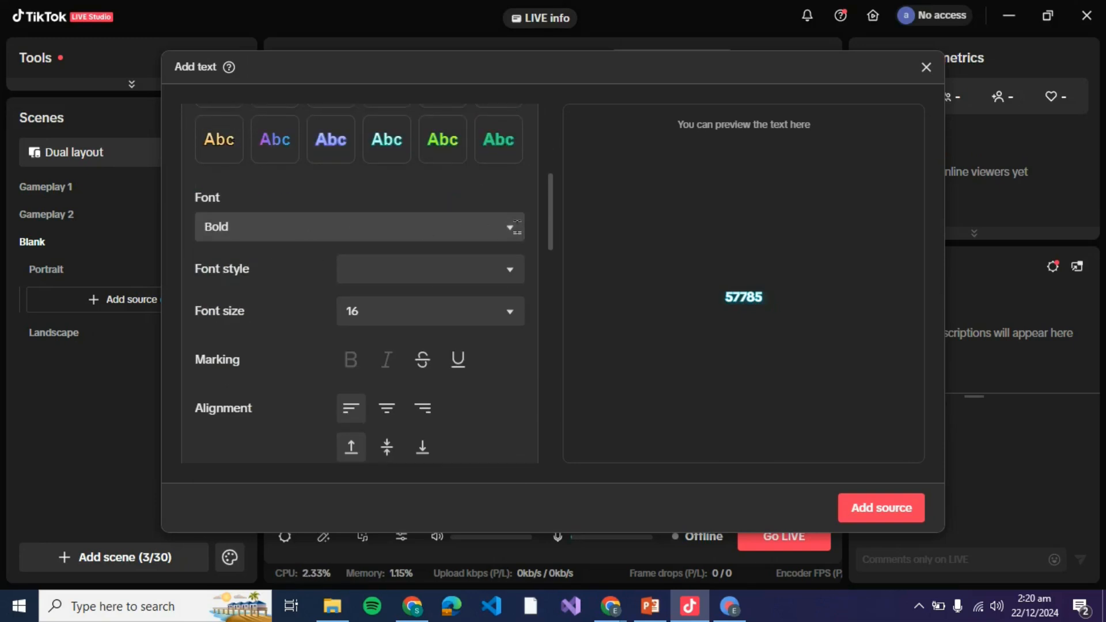
{"action": "left_click", "coordinate": [359, 227]}
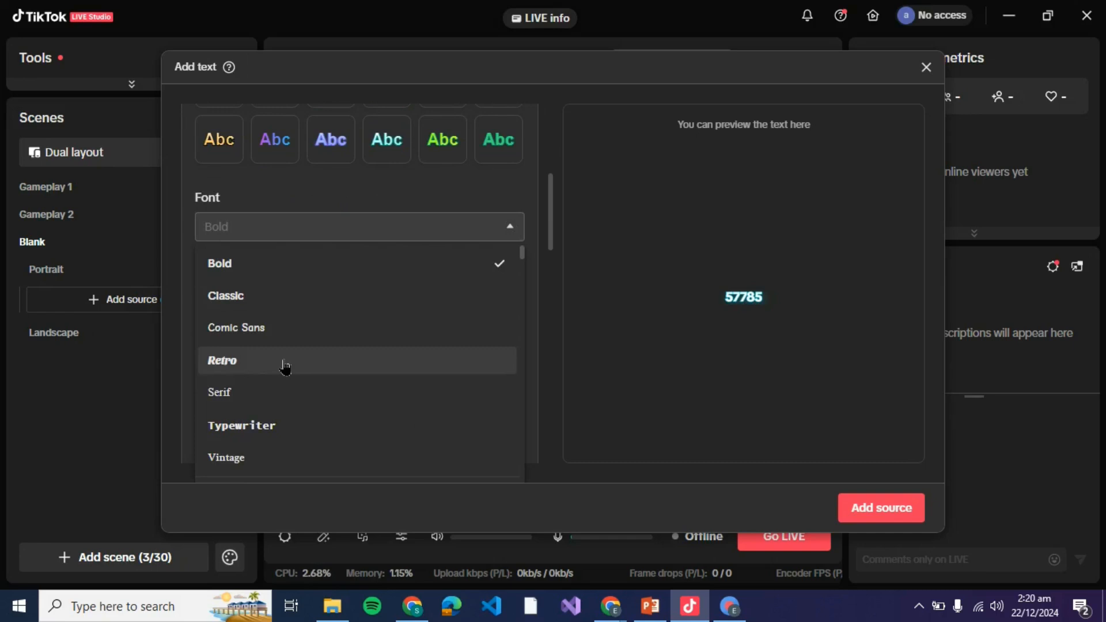
{"action": "left_click", "coordinate": [221, 361]}
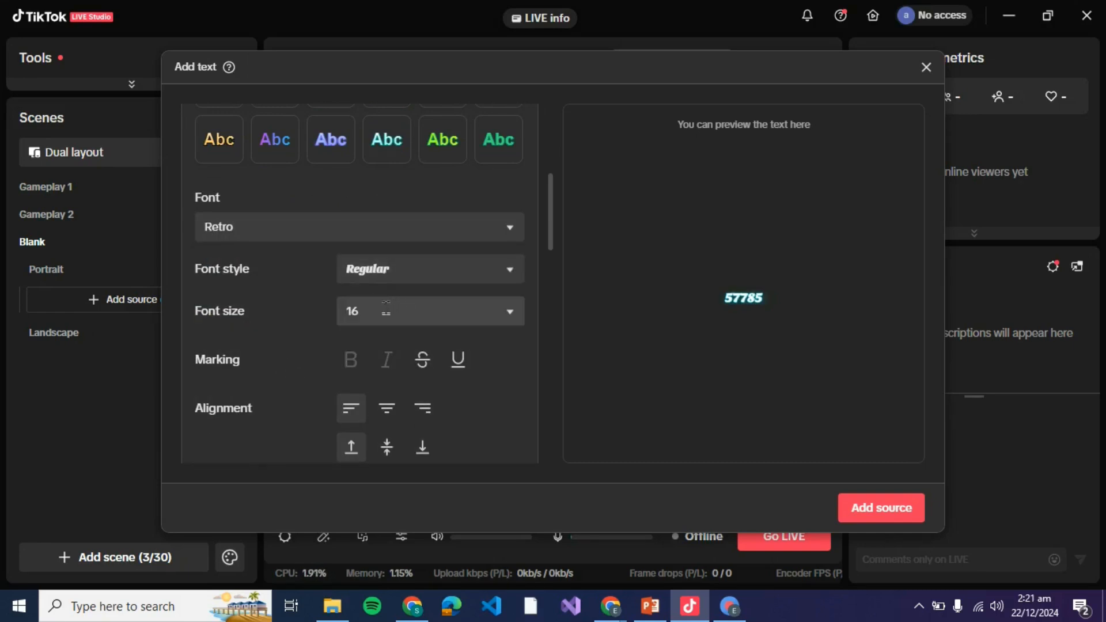
{"action": "left_click", "coordinate": [430, 310]}
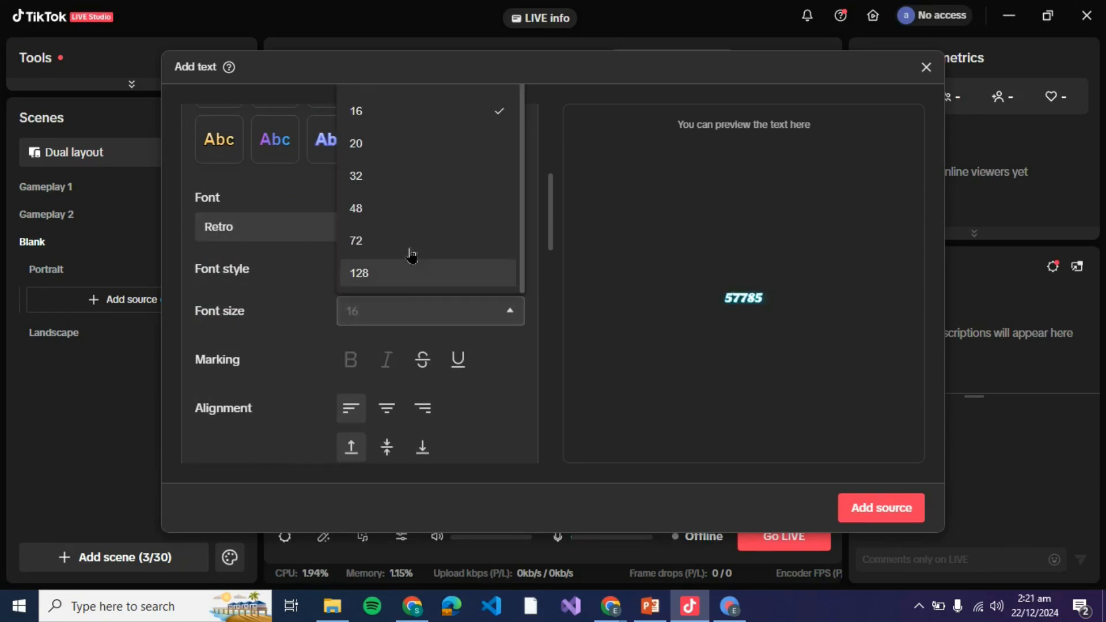
{"action": "left_click", "coordinate": [356, 241]}
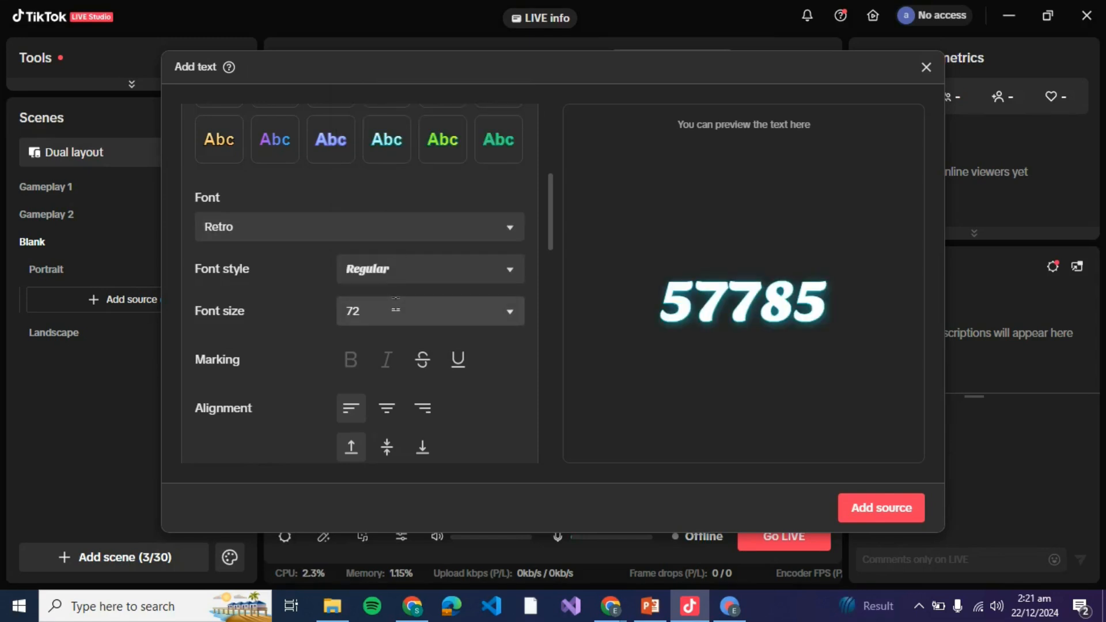
{"action": "left_click", "coordinate": [430, 311]}
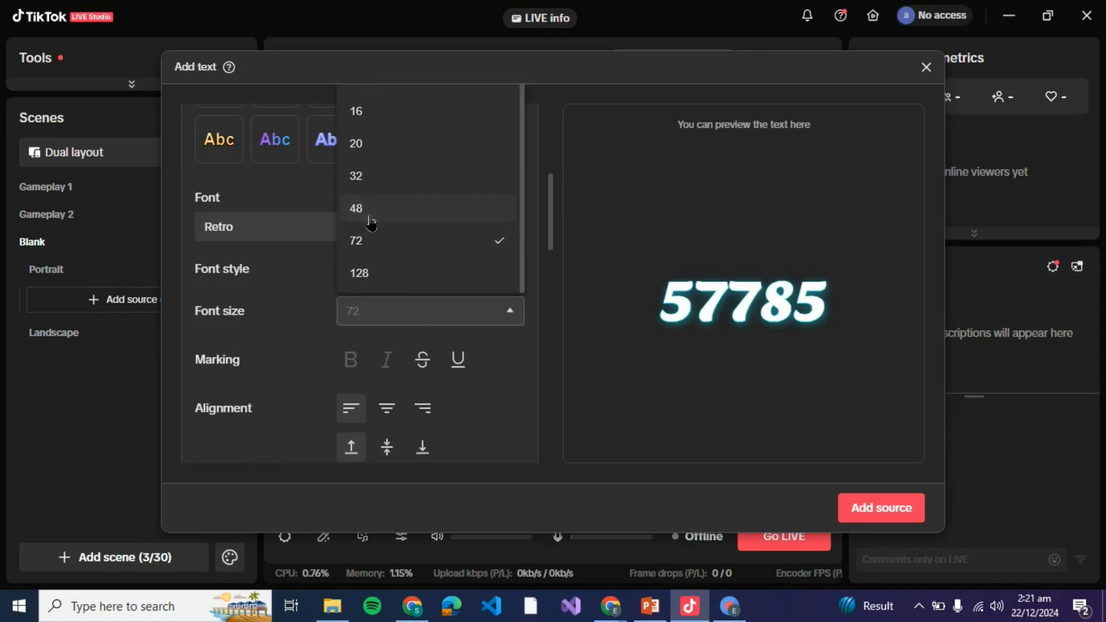
{"action": "left_click", "coordinate": [355, 207]}
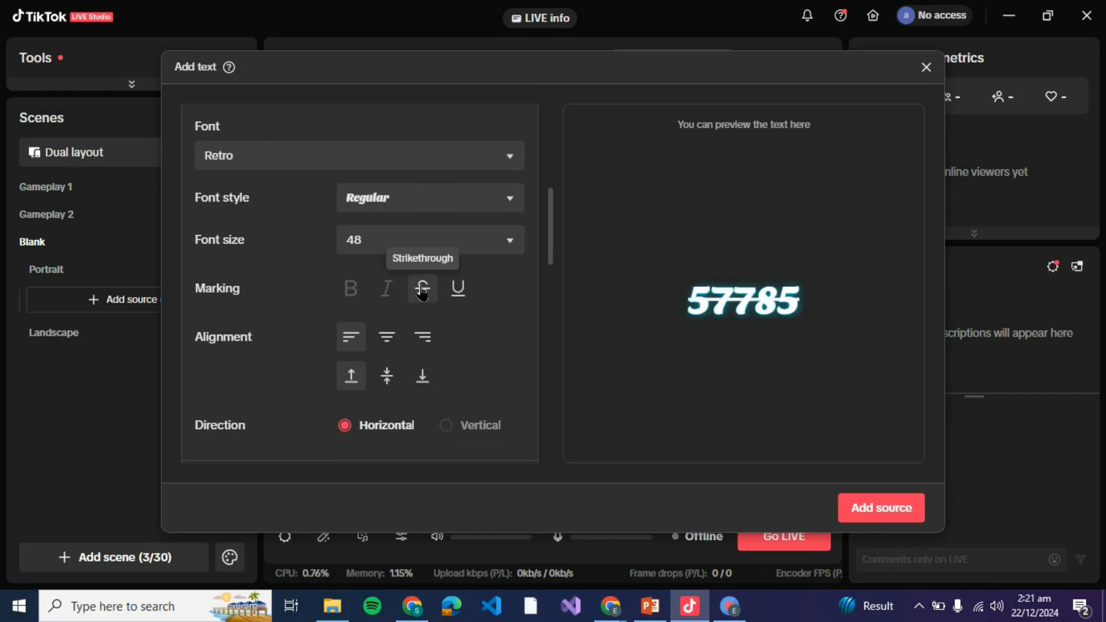
- Center-align the number, with underline off and direction left Horizontal
{"action": "left_click", "coordinate": [456, 289]}
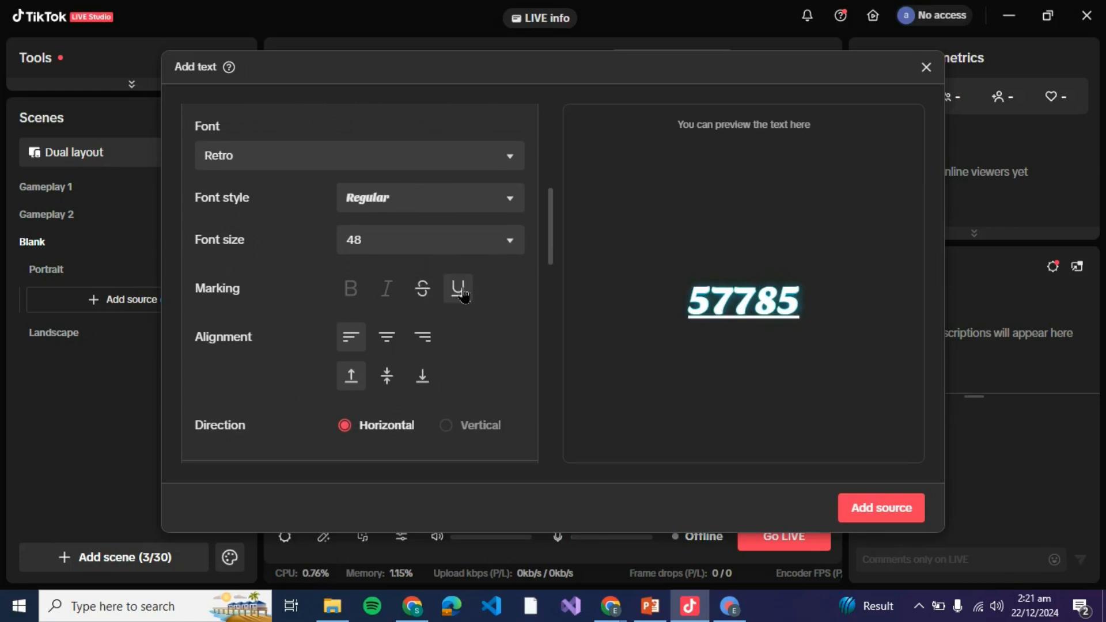
{"action": "left_click", "coordinate": [458, 288]}
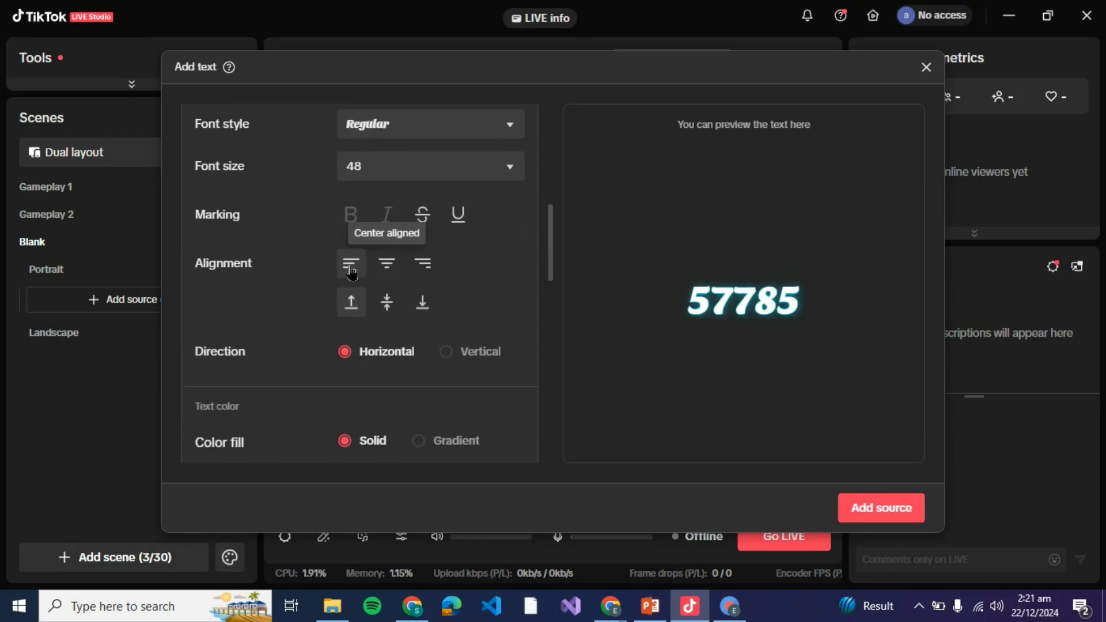
{"action": "left_click", "coordinate": [387, 264]}
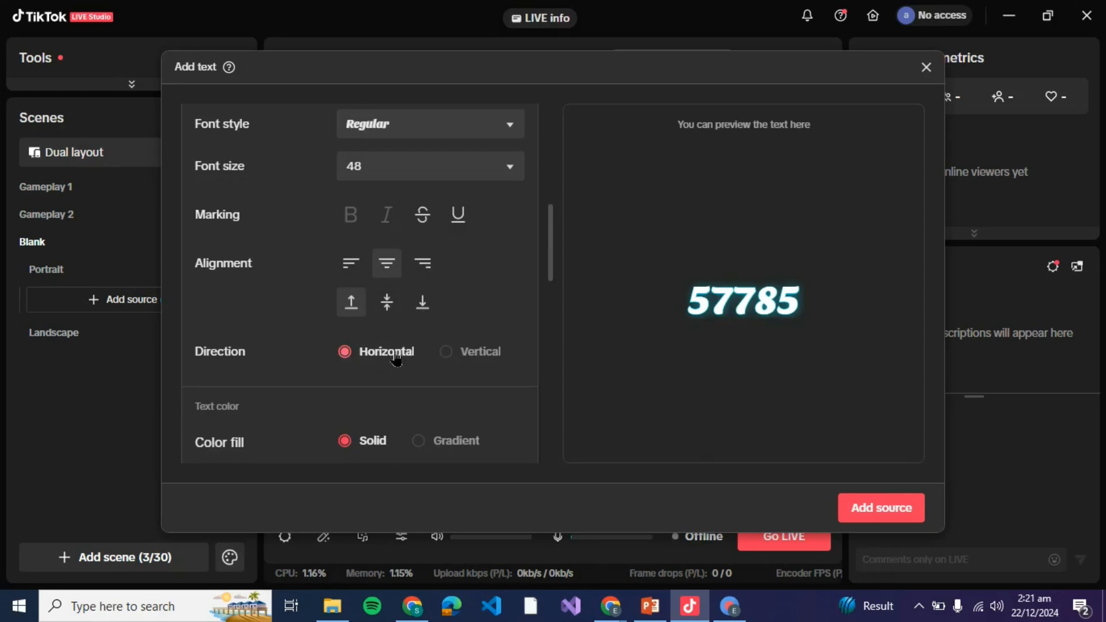
{"action": "left_click", "coordinate": [446, 351]}
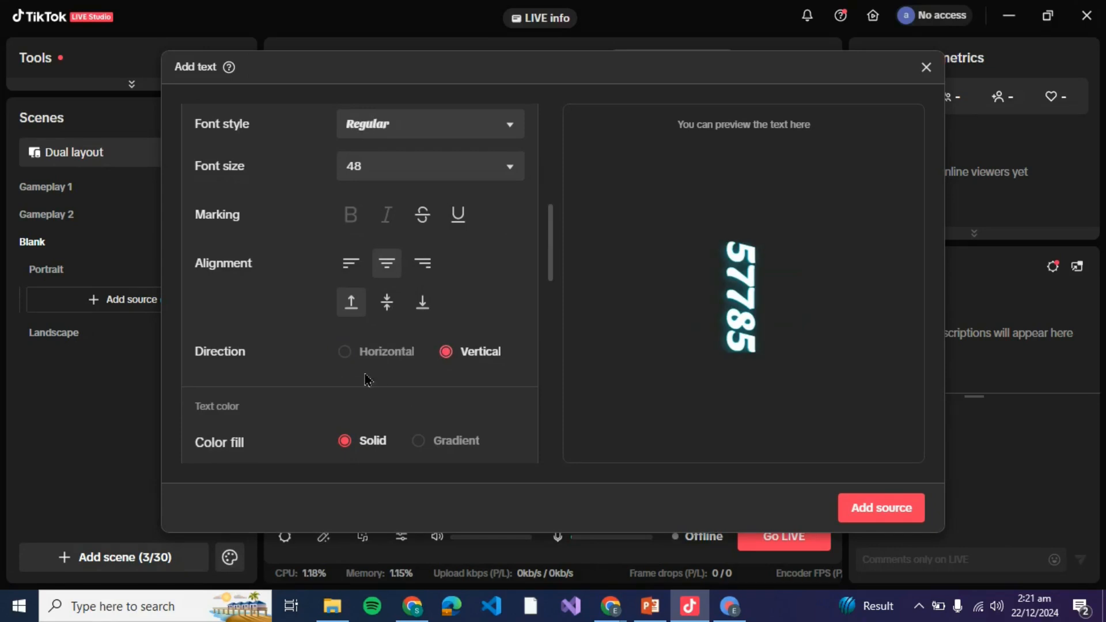
{"action": "left_click", "coordinate": [345, 351]}
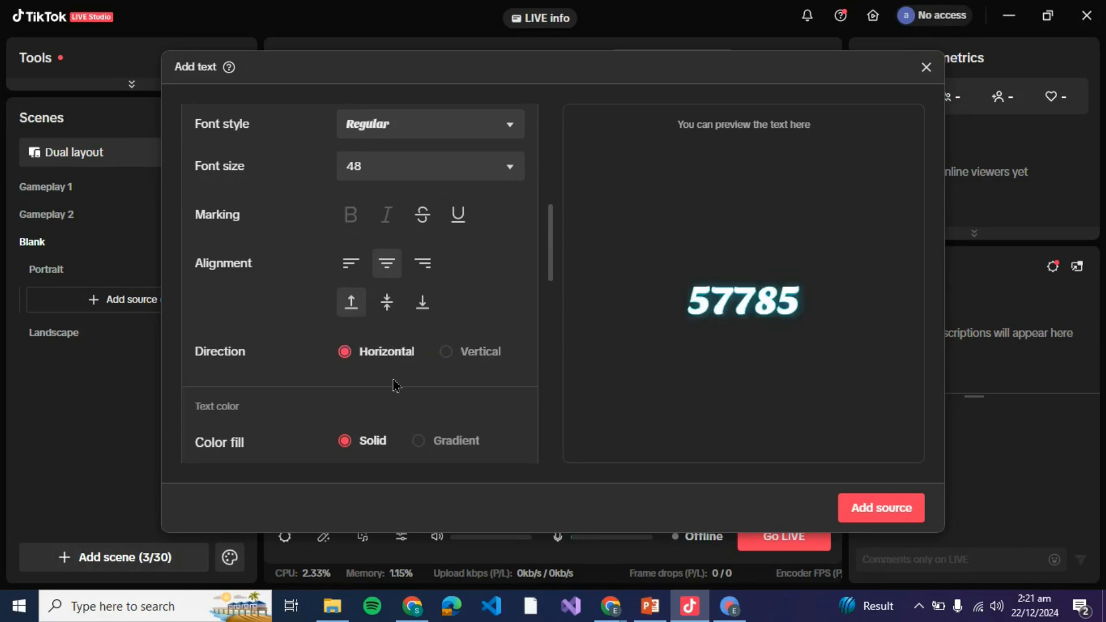
{"action": "scroll", "scroll_direction": "down", "scroll_amount": 3}
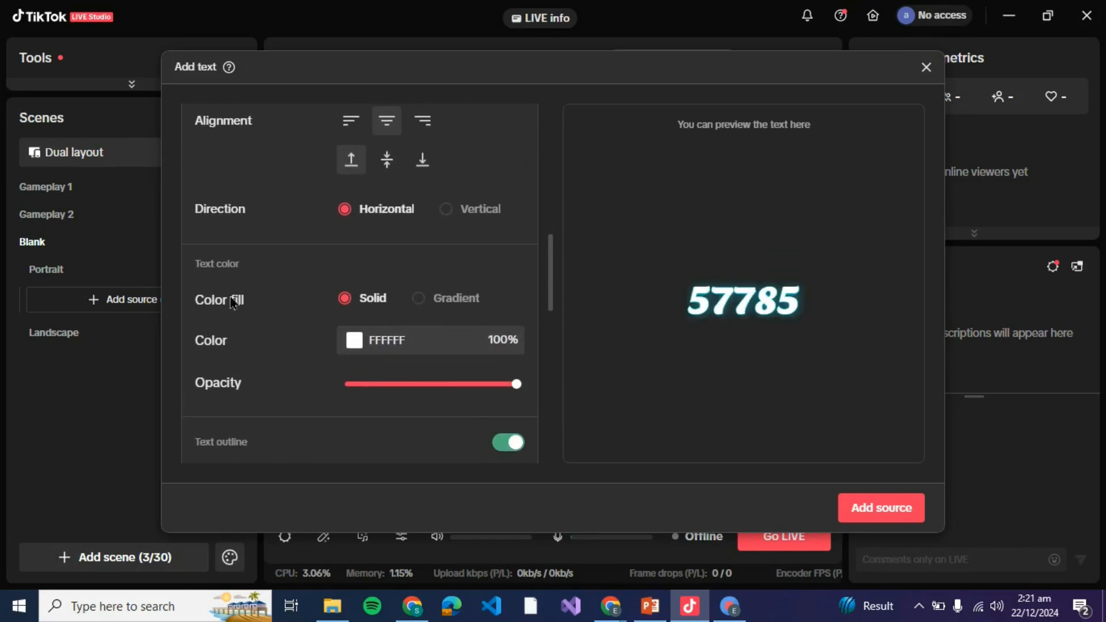
{"action": "mouse_move", "coordinate": [345, 321]}
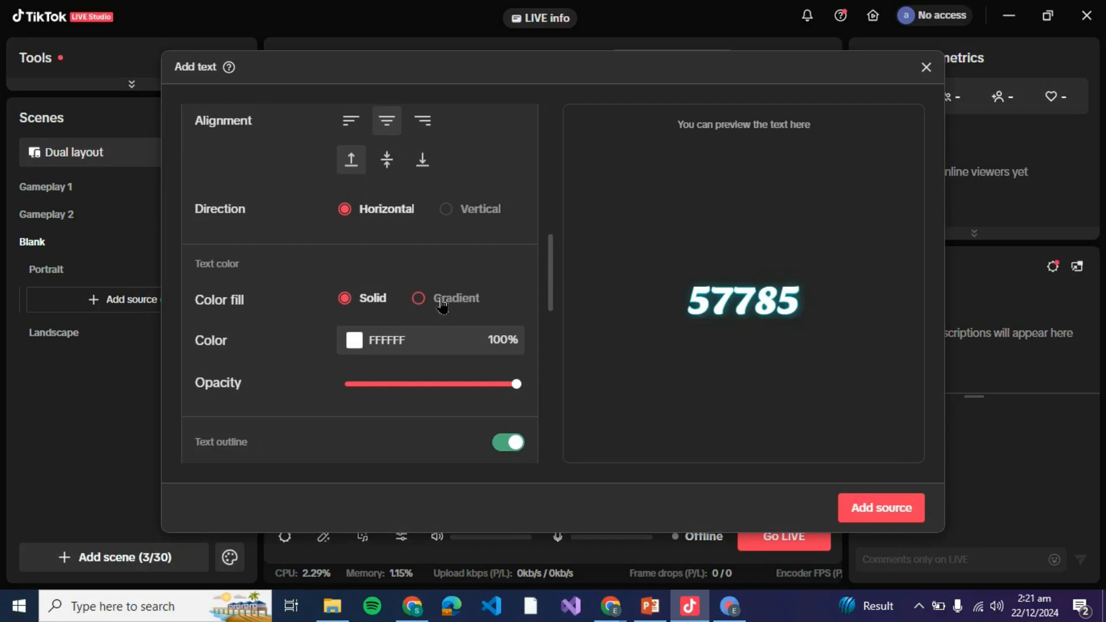
- Keep the number's text colour Solid and set it to E5DADA
{"action": "left_click", "coordinate": [418, 298]}
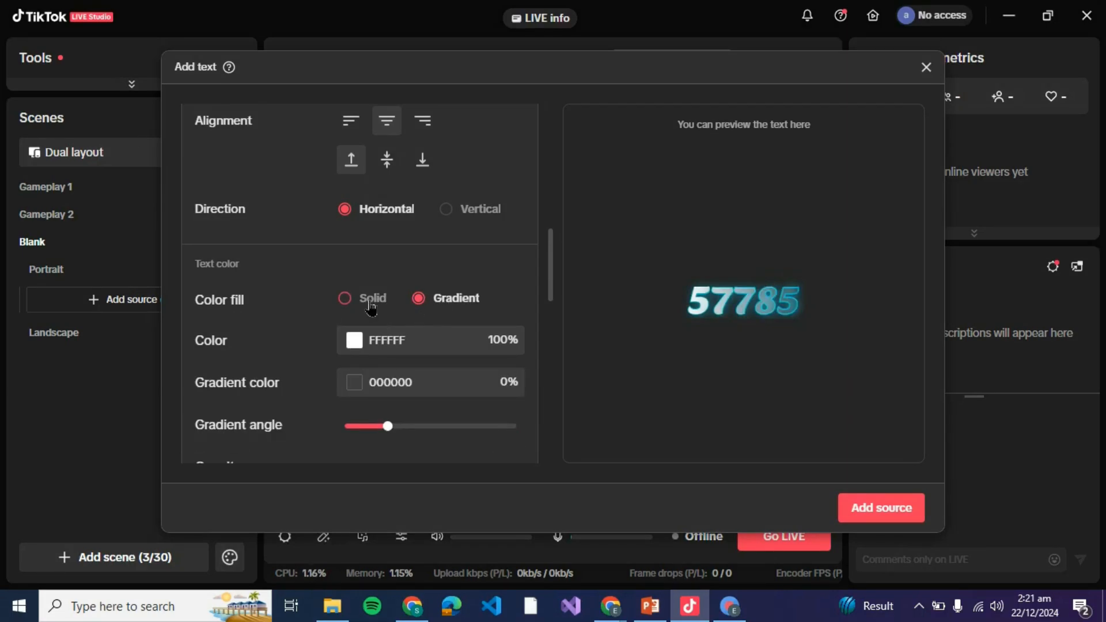
{"action": "left_click", "coordinate": [345, 298]}
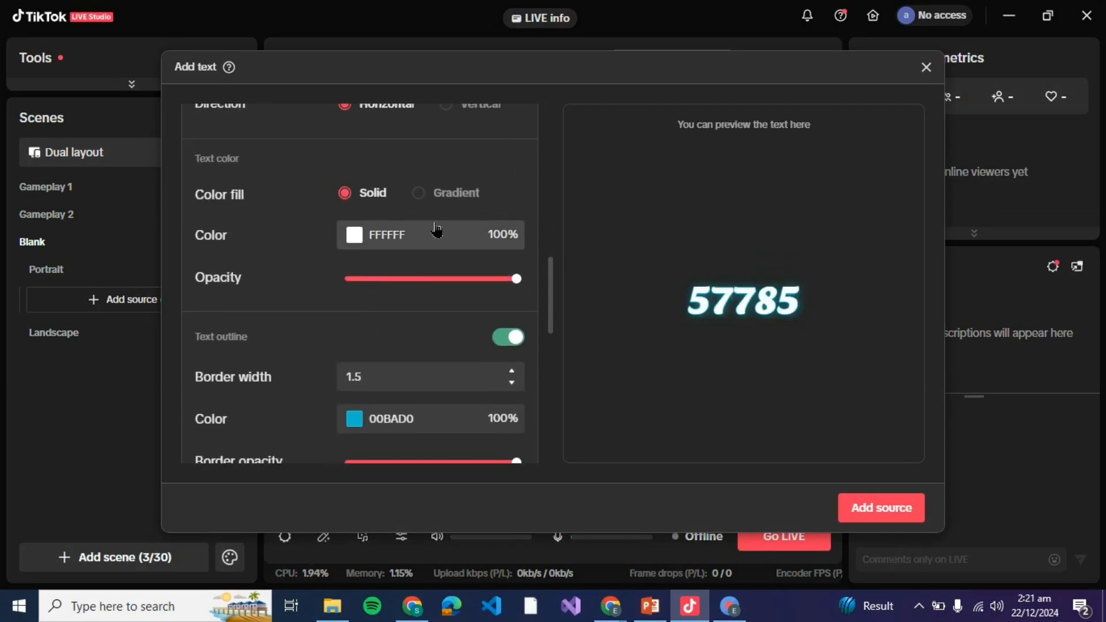
{"action": "left_click", "coordinate": [355, 235]}
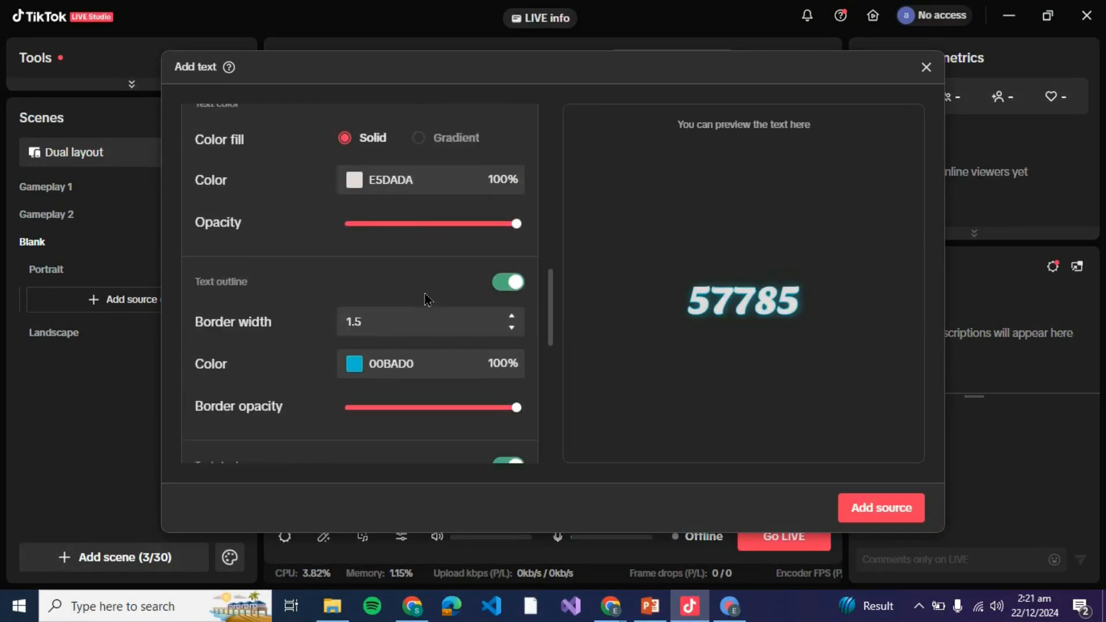
{"action": "scroll", "scroll_direction": "down", "scroll_amount": 3}
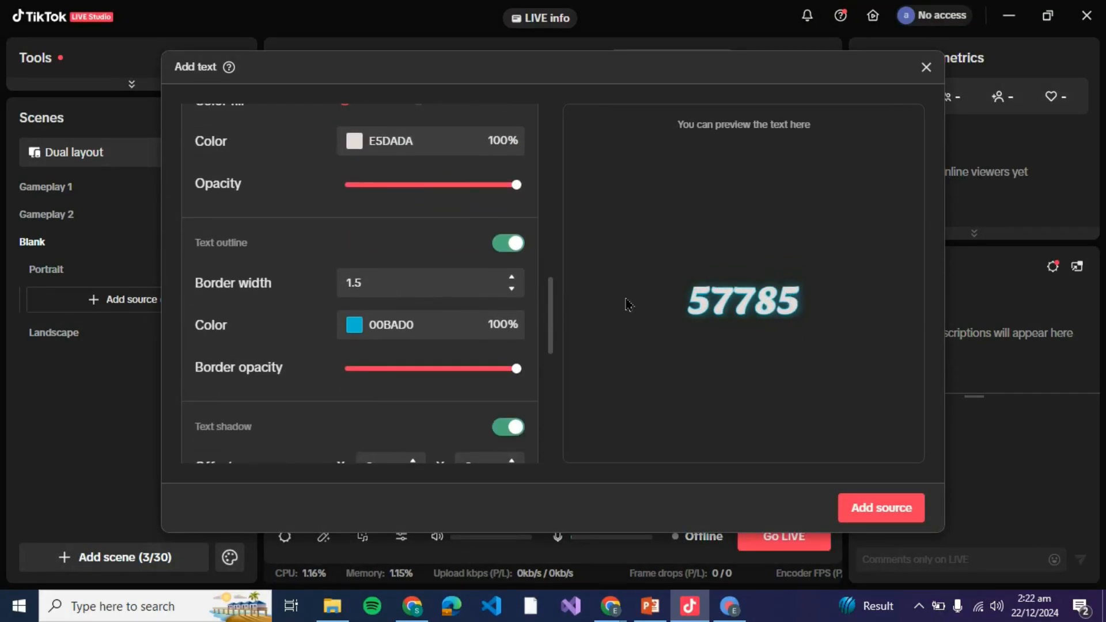
- Set the text border width to 5 and its colour to red CE0000
{"action": "left_click", "coordinate": [511, 277]}
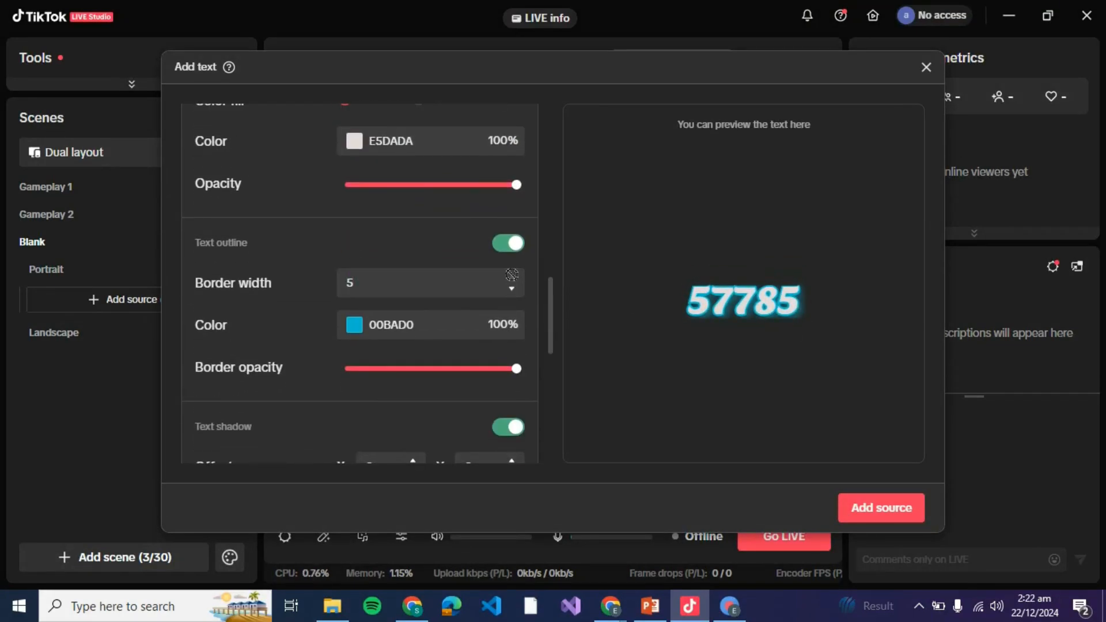
{"action": "left_click", "coordinate": [354, 325]}
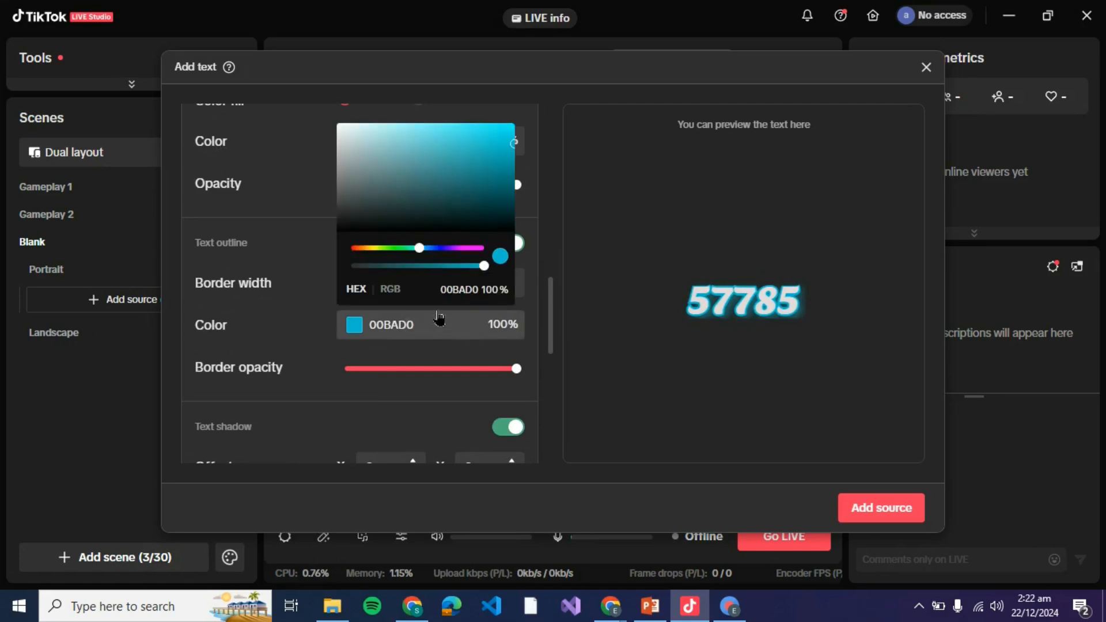
{"action": "left_click_drag", "start_coordinate": [417, 248], "coordinate": [471, 248]}
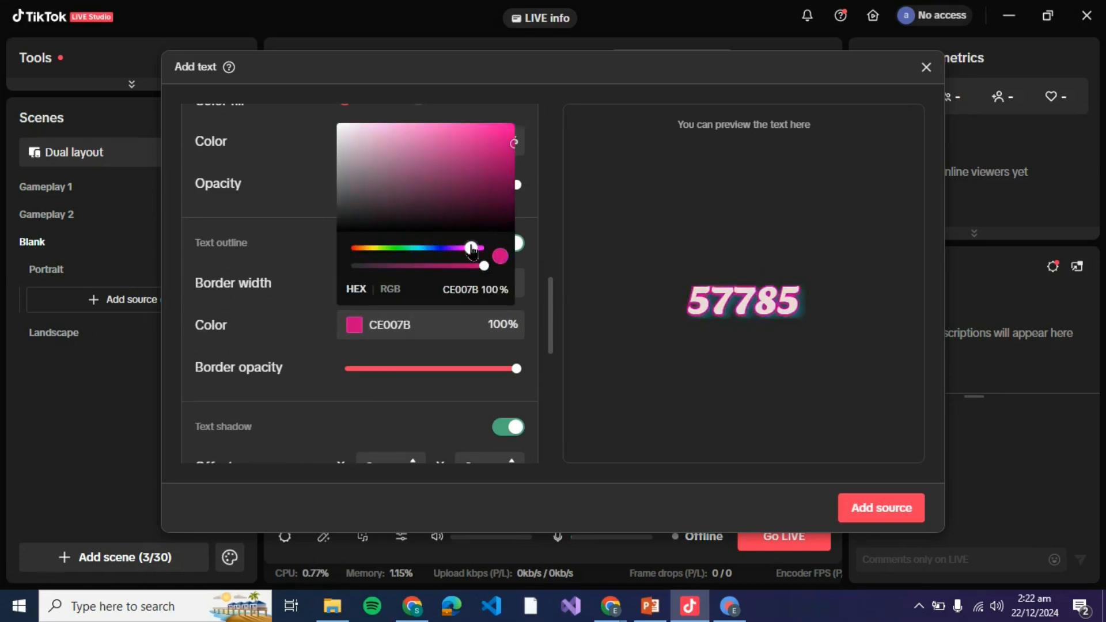
{"action": "left_click_drag", "start_coordinate": [473, 247], "coordinate": [362, 247]}
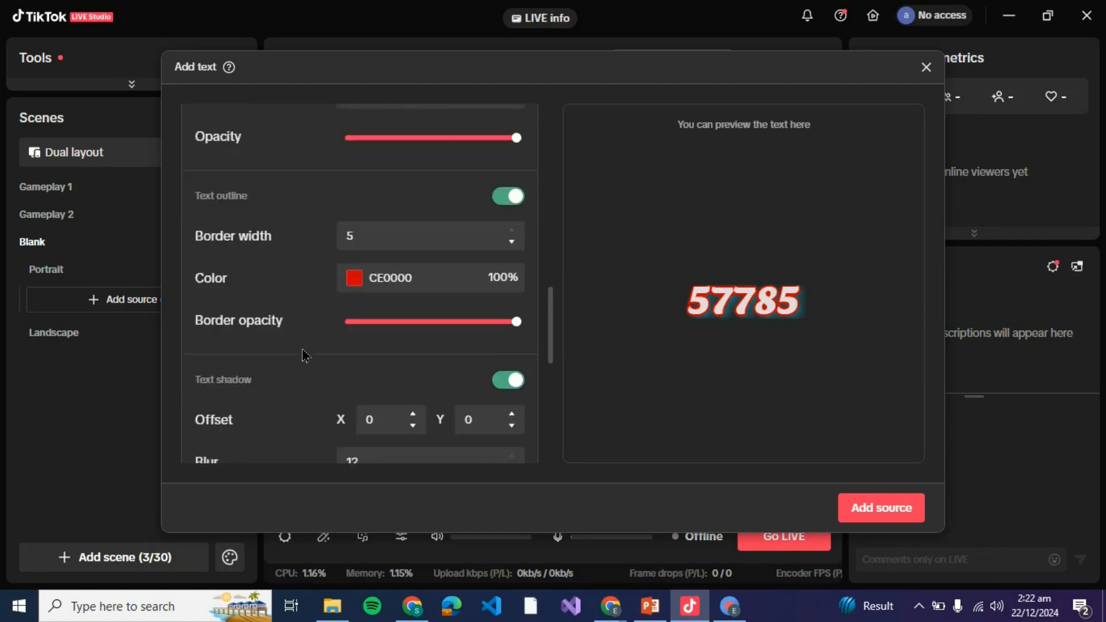
{"action": "scroll", "scroll_direction": "down", "scroll_amount": 3}
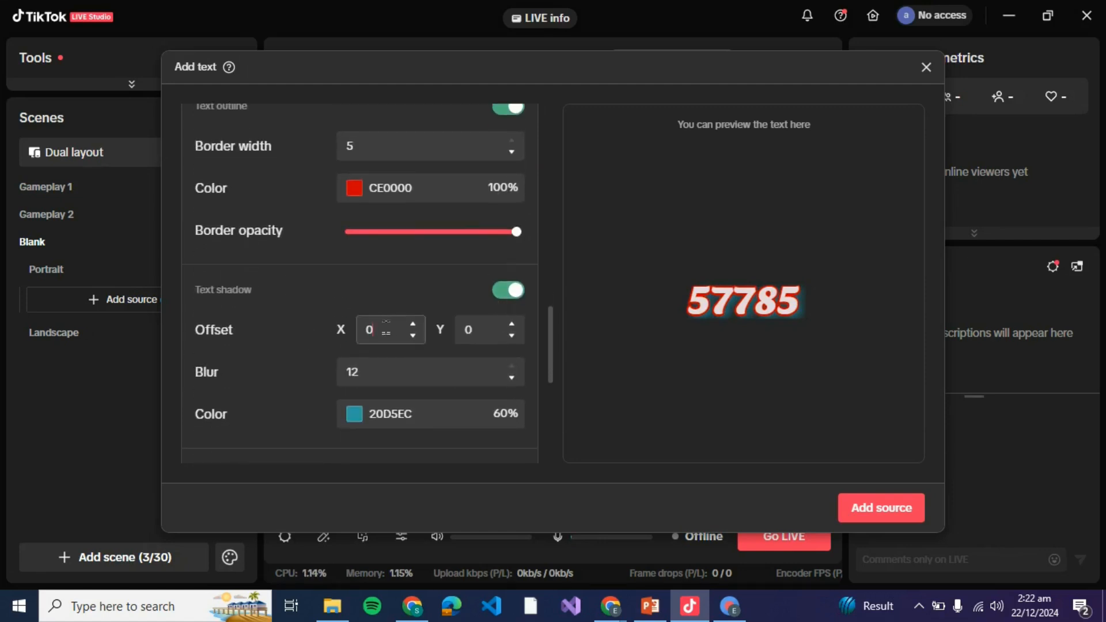
- Set the text shadow's Offset X to 12, Offset Y to 12, and Blur to 11
{"action": "left_click", "coordinate": [381, 329]}
{"action": "type", "text": "50"}
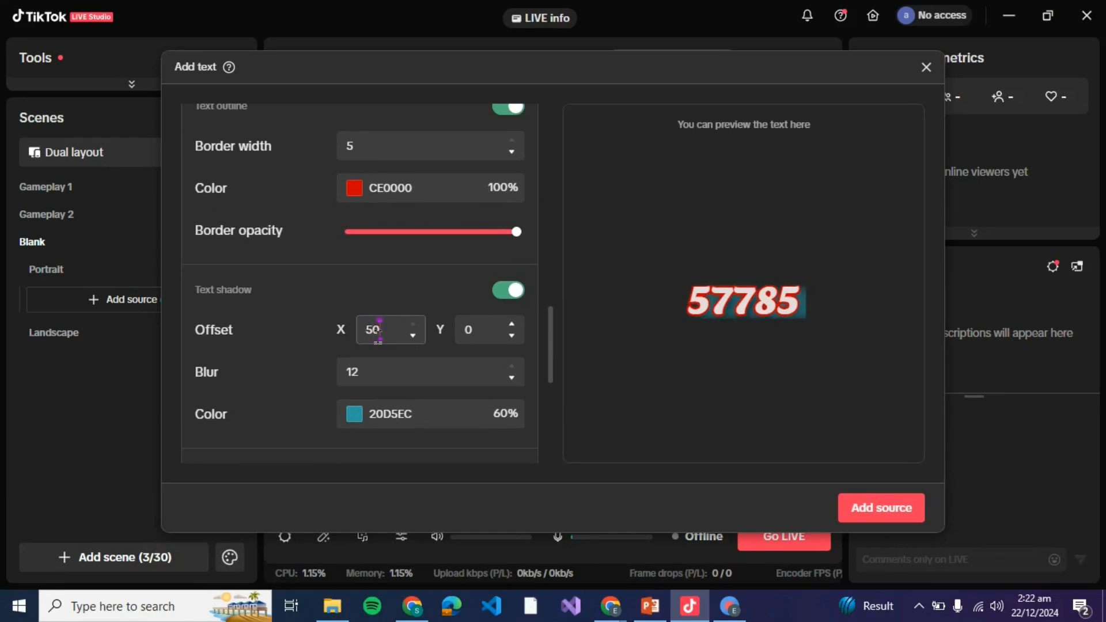
{"action": "left_click", "coordinate": [413, 334]}
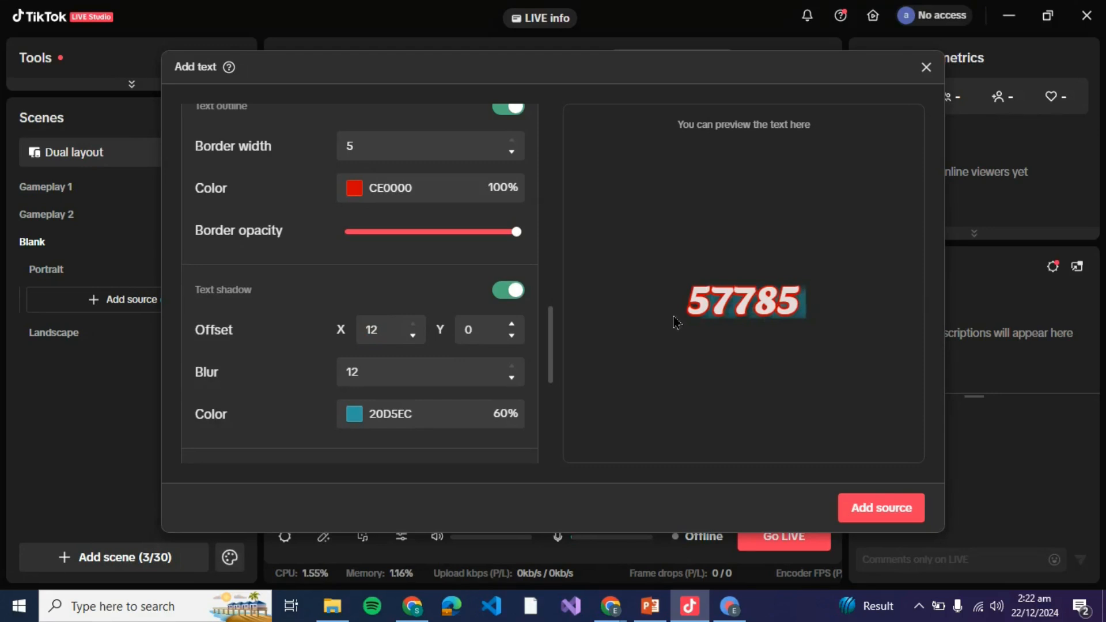
{"action": "left_click", "coordinate": [479, 329]}
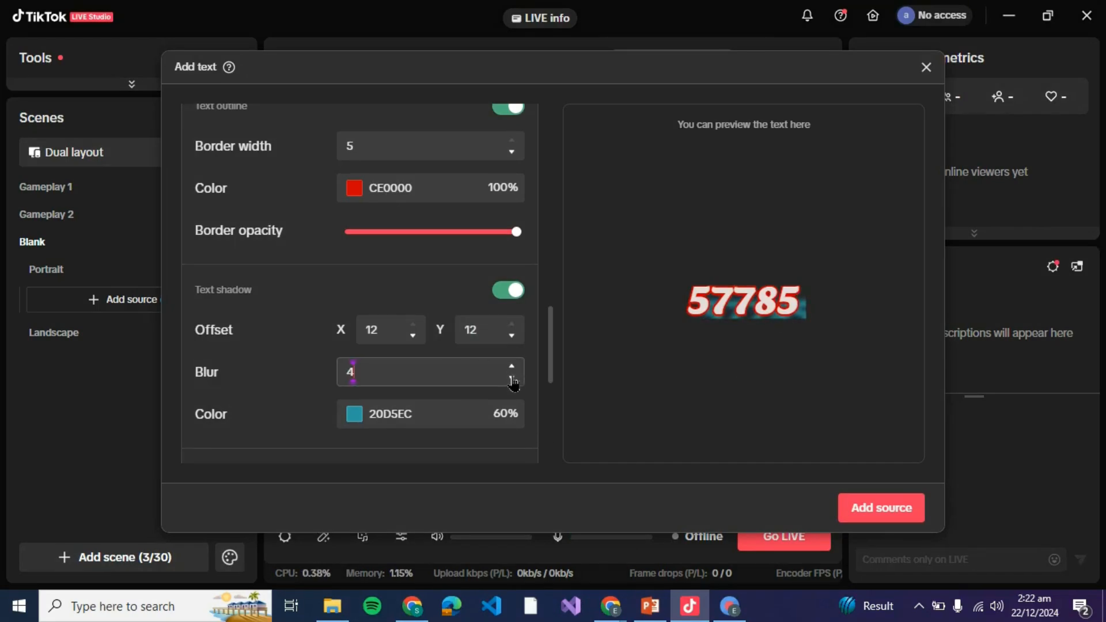
{"action": "left_click", "coordinate": [512, 377]}
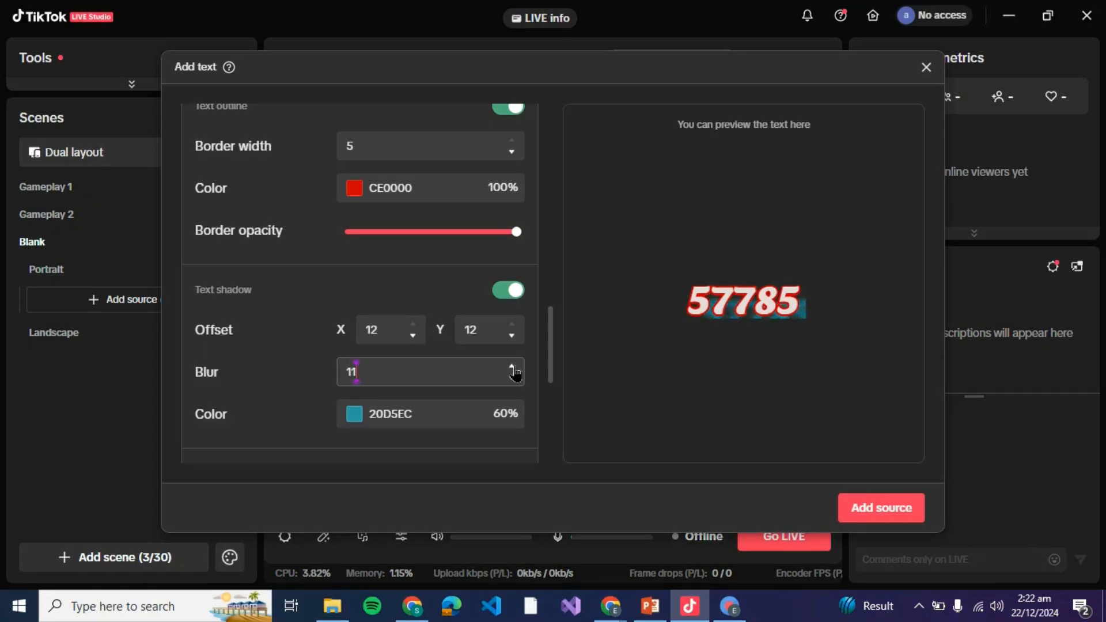
{"action": "scroll", "scroll_direction": "down", "scroll_amount": 3}
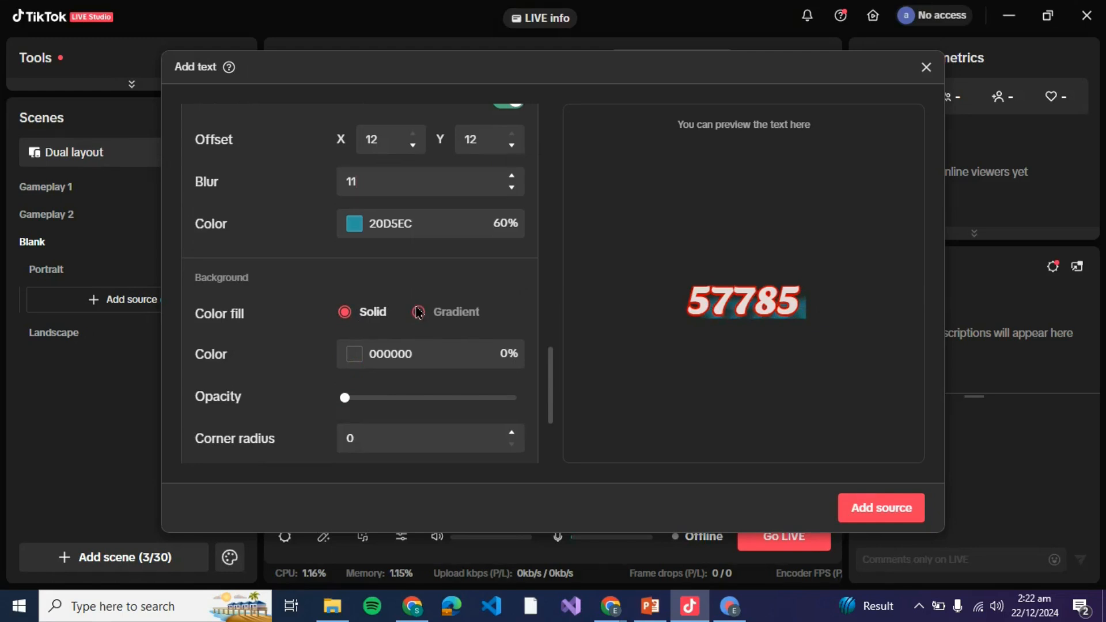
{"action": "left_click", "coordinate": [418, 312]}
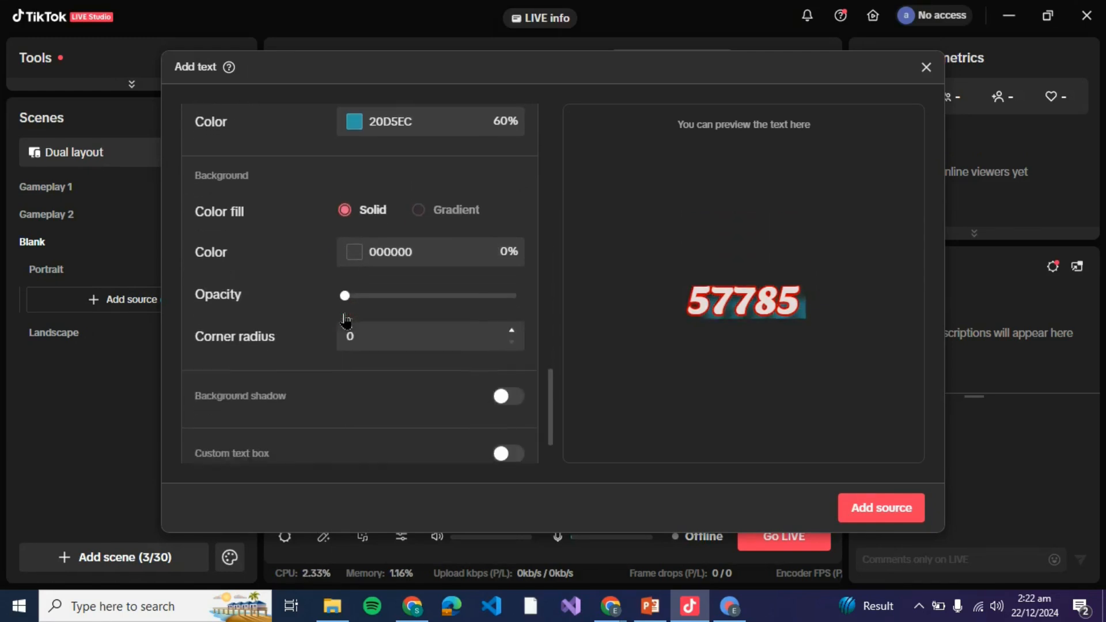
{"action": "left_click_drag", "start_coordinate": [344, 295], "coordinate": [374, 295]}
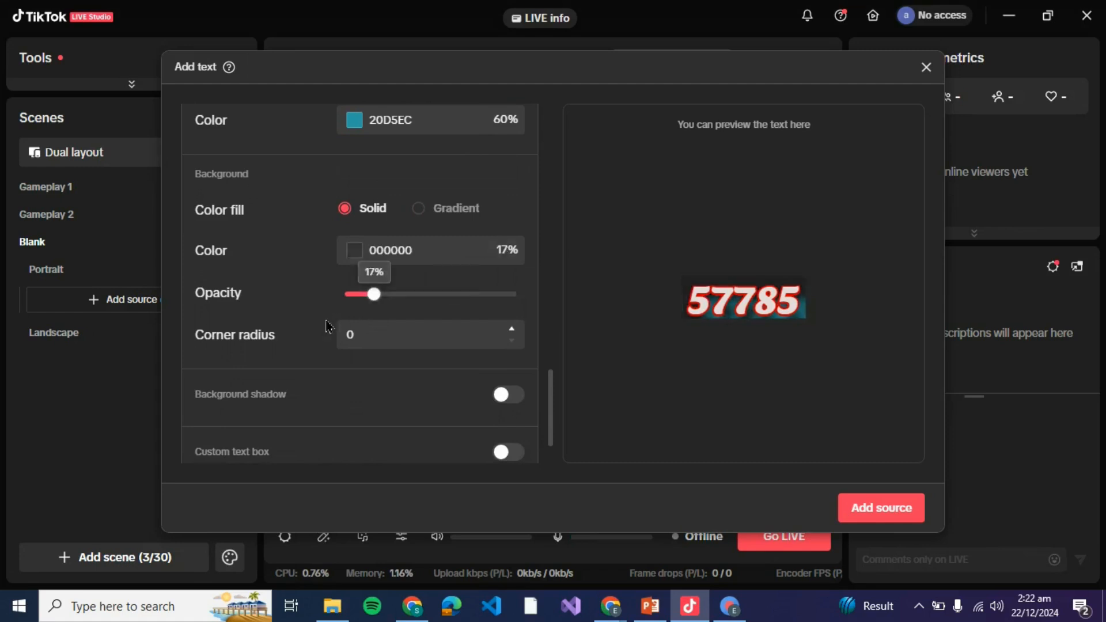
{"action": "scroll", "scroll_direction": "down", "scroll_amount": 3}
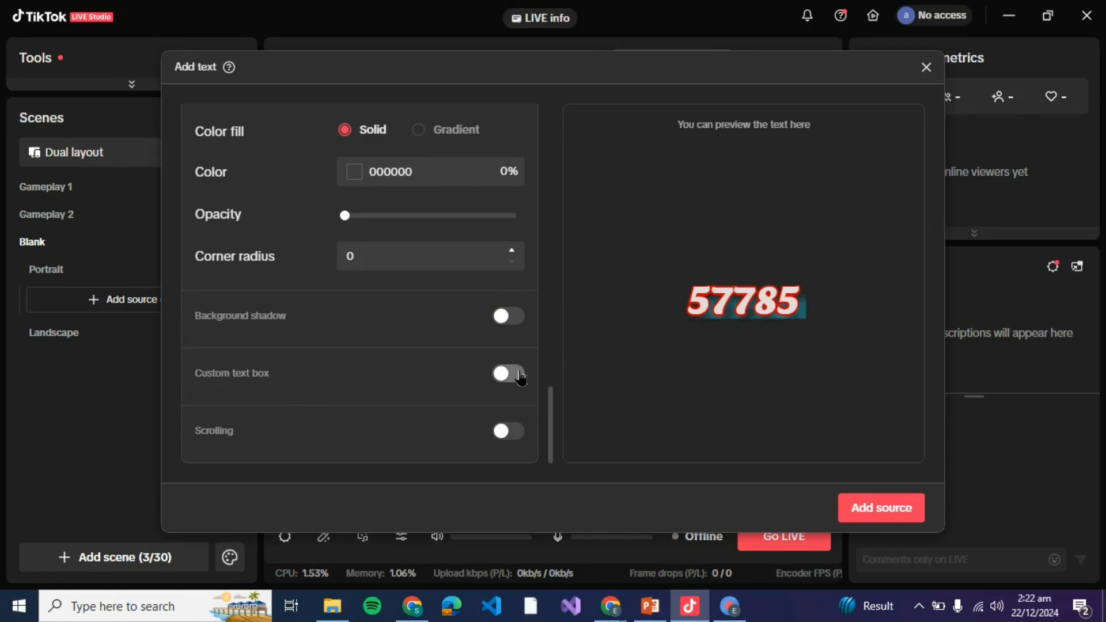
- Turn on a custom 153×53 text box, set Line wrap to No, and enable Scrolling
{"action": "left_click", "coordinate": [507, 374]}
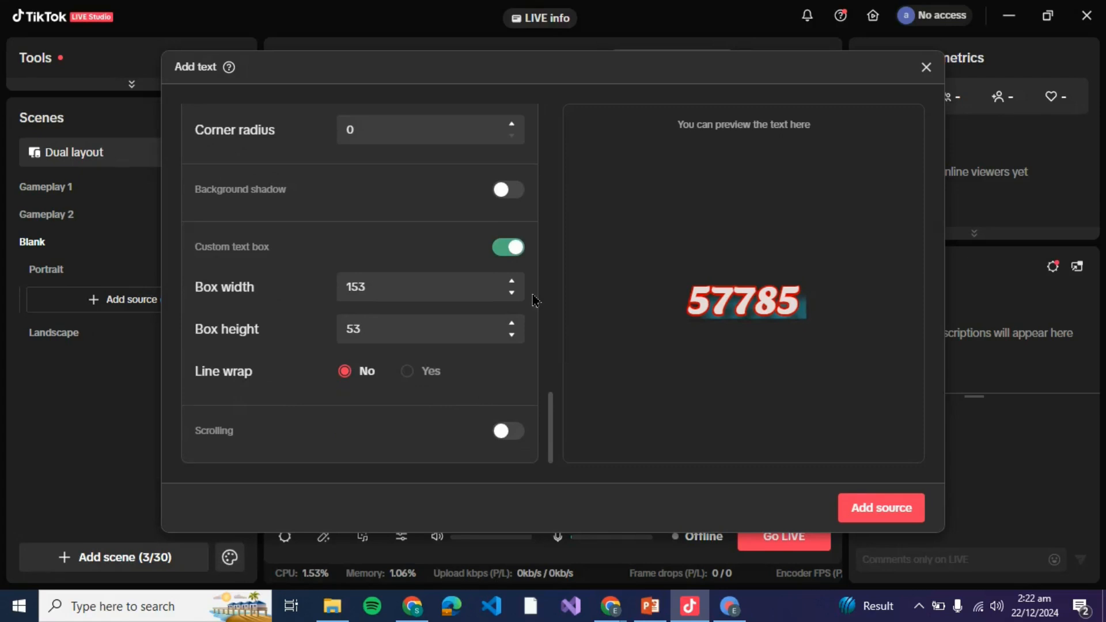
{"action": "left_click", "coordinate": [407, 371]}
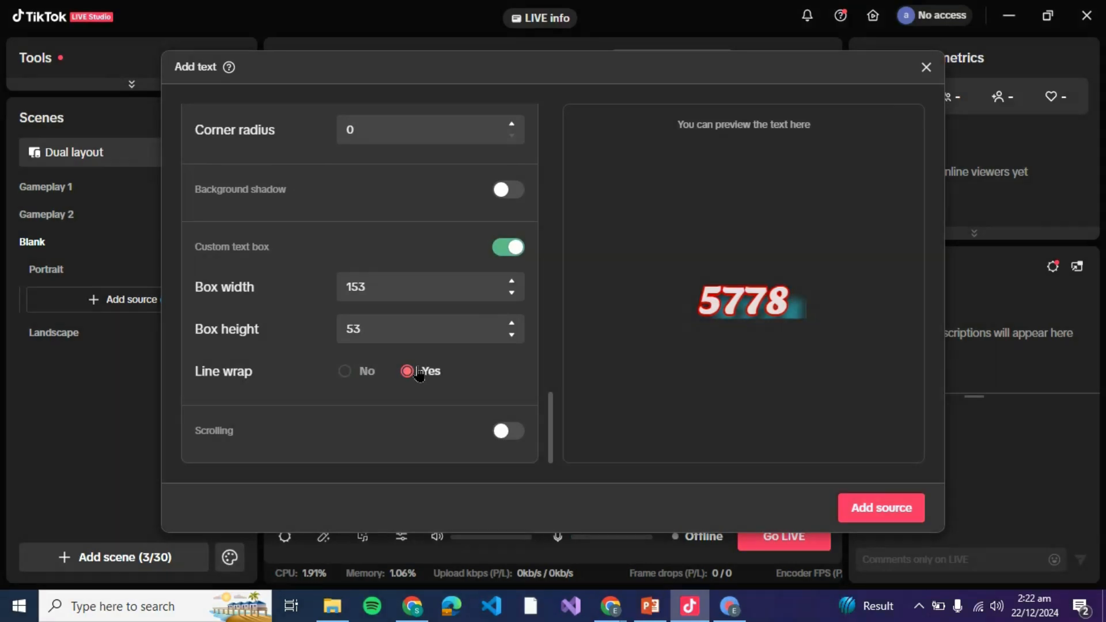
{"action": "left_click", "coordinate": [345, 370]}
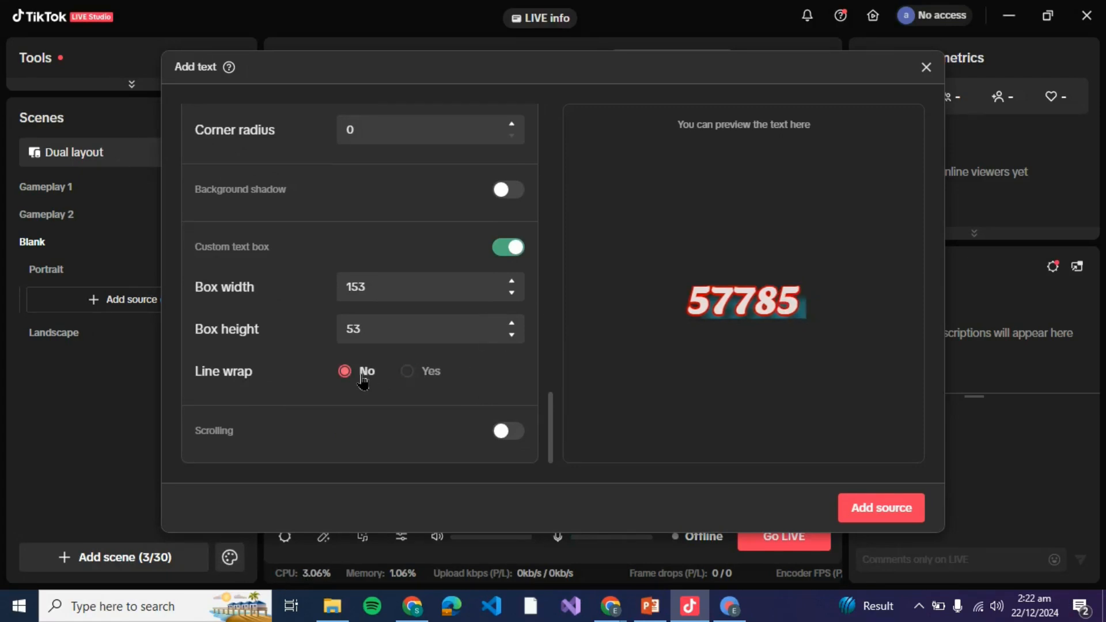
{"action": "left_click", "coordinate": [507, 430]}
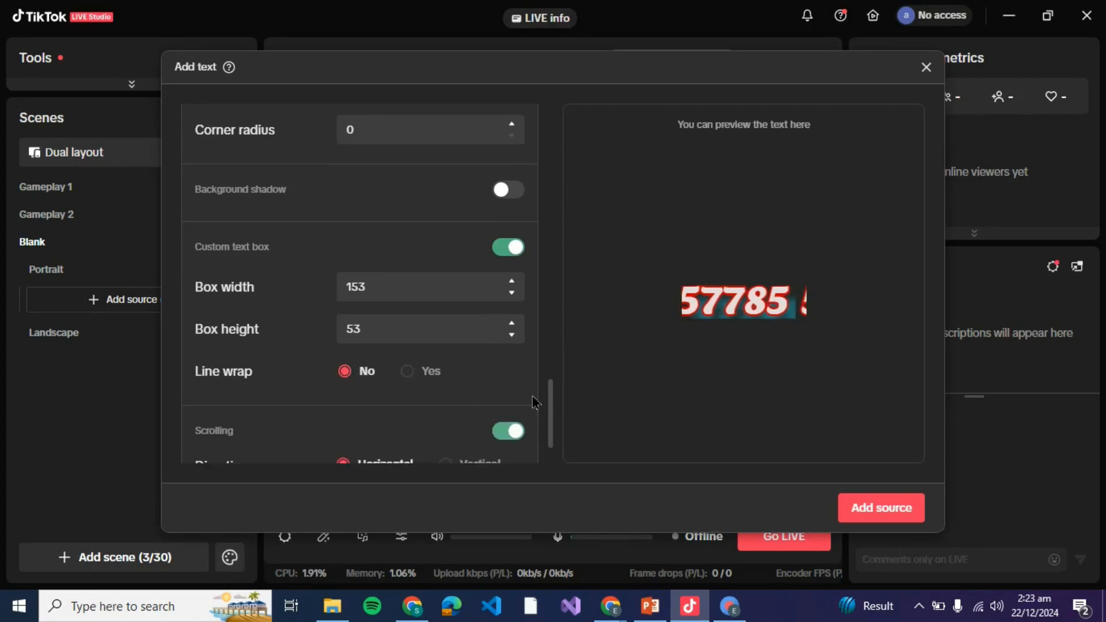
- Set scroll direction Horizontal with a slightly faster speed, then add the source
{"action": "scroll", "scroll_direction": "down", "scroll_amount": 3}
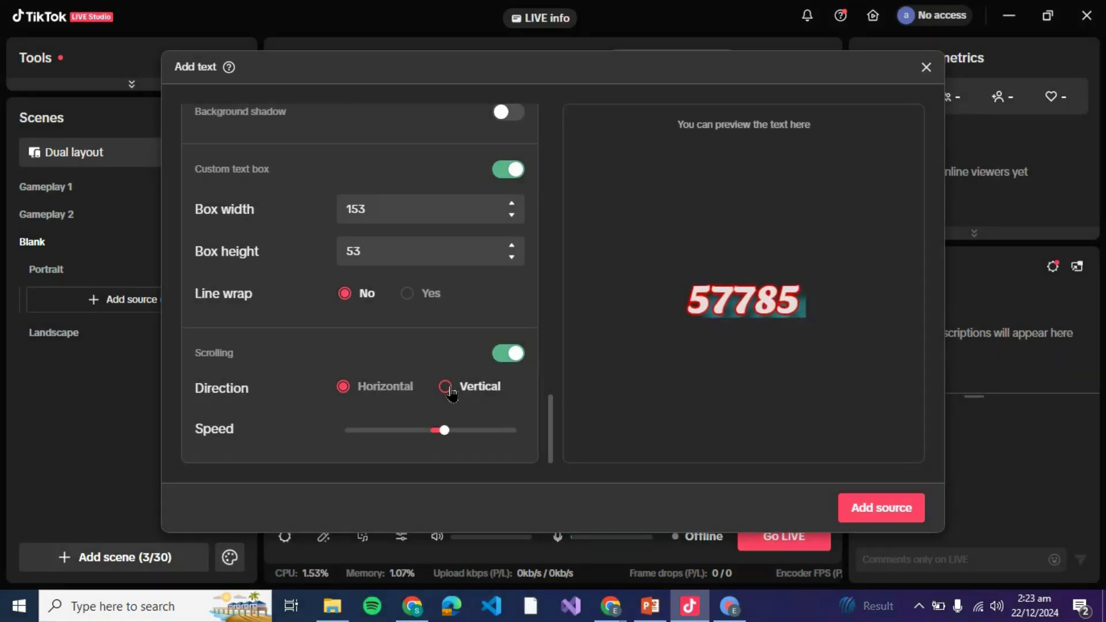
{"action": "left_click", "coordinate": [446, 386]}
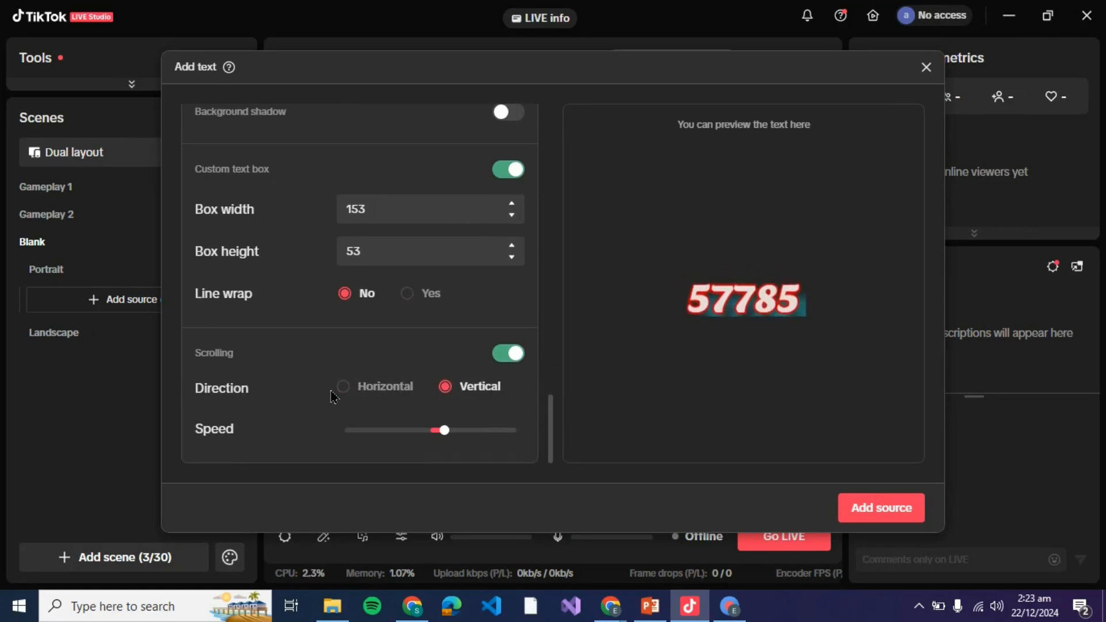
{"action": "left_click", "coordinate": [342, 386]}
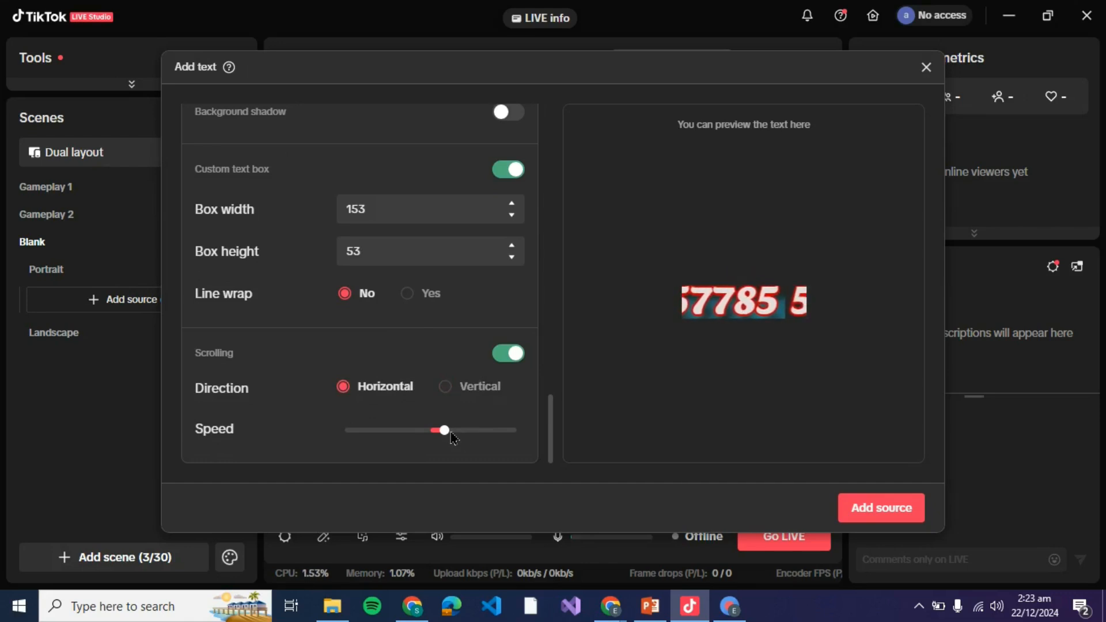
{"action": "left_click_drag", "start_coordinate": [443, 430], "coordinate": [515, 429]}
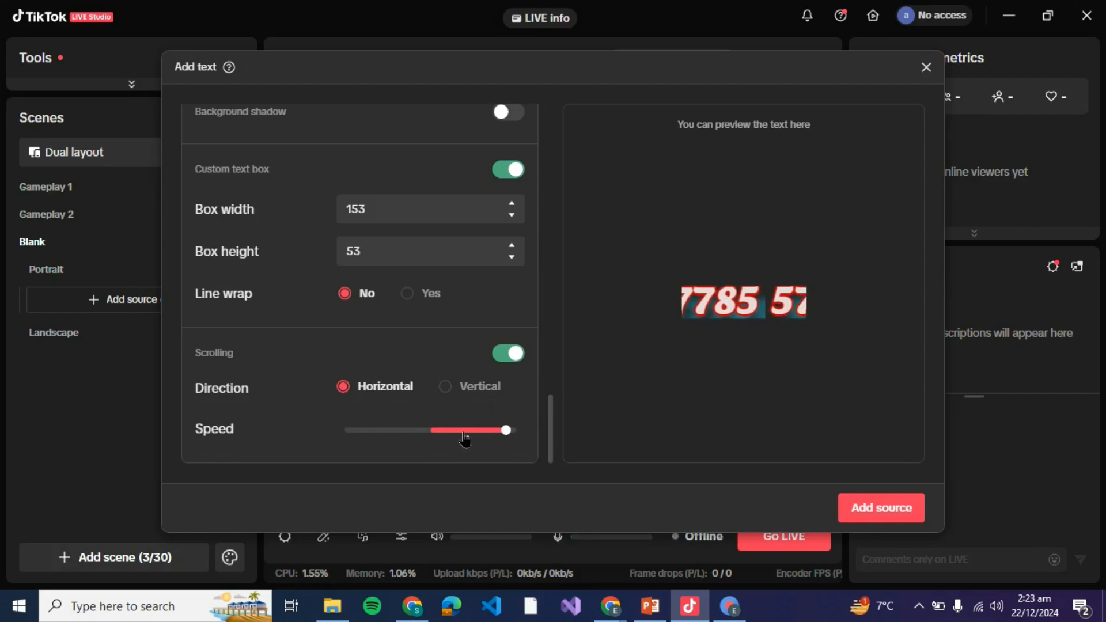
{"action": "left_click_drag", "start_coordinate": [504, 430], "coordinate": [462, 431]}
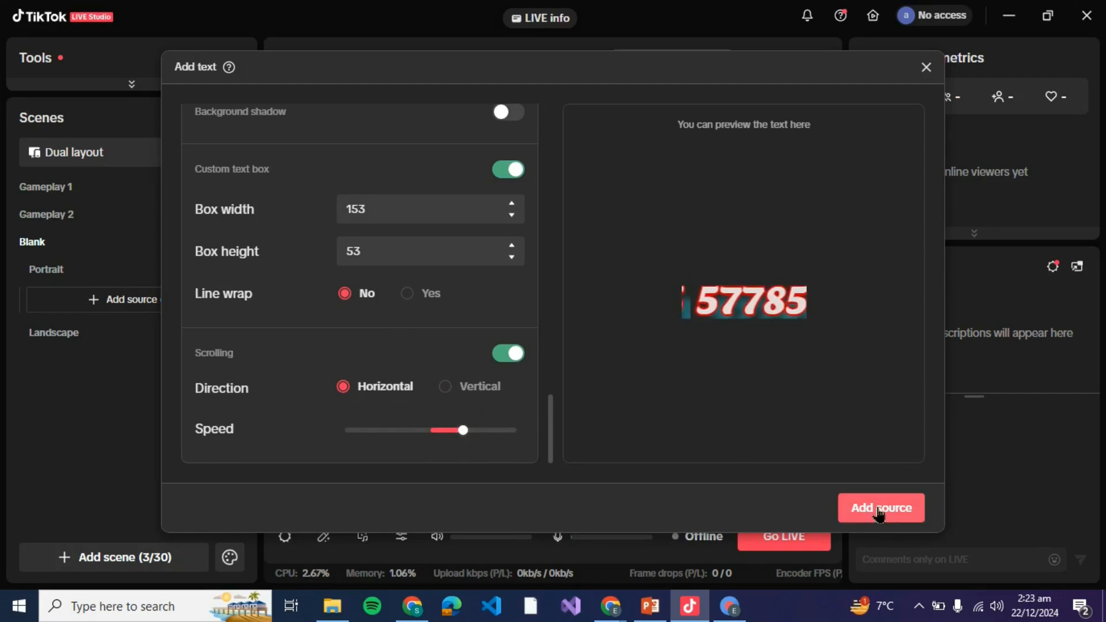
{"action": "left_click", "coordinate": [880, 508]}
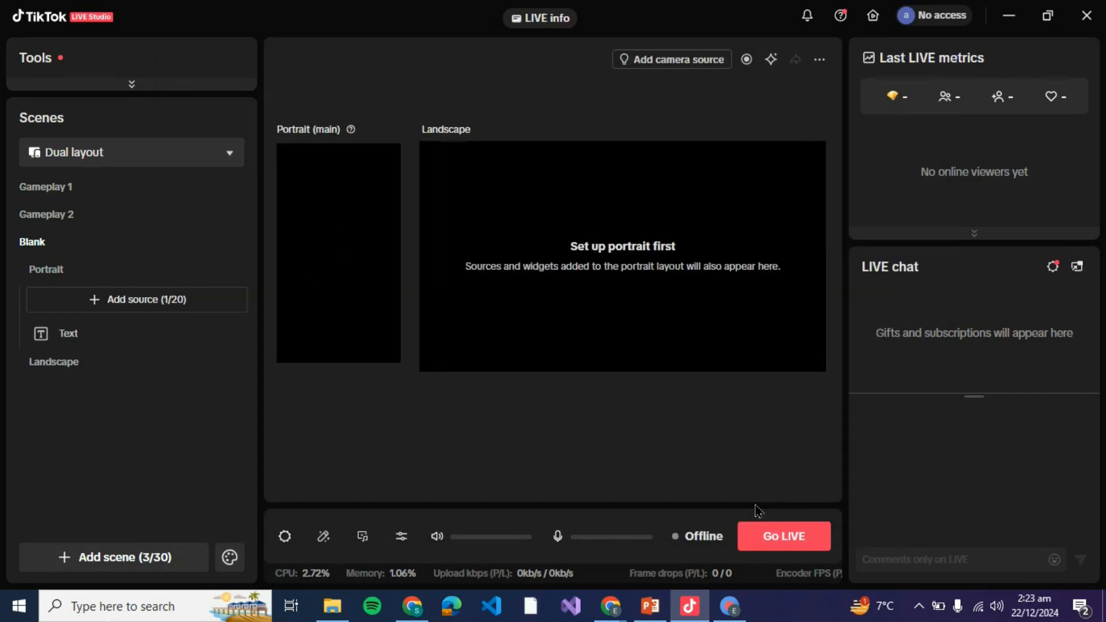